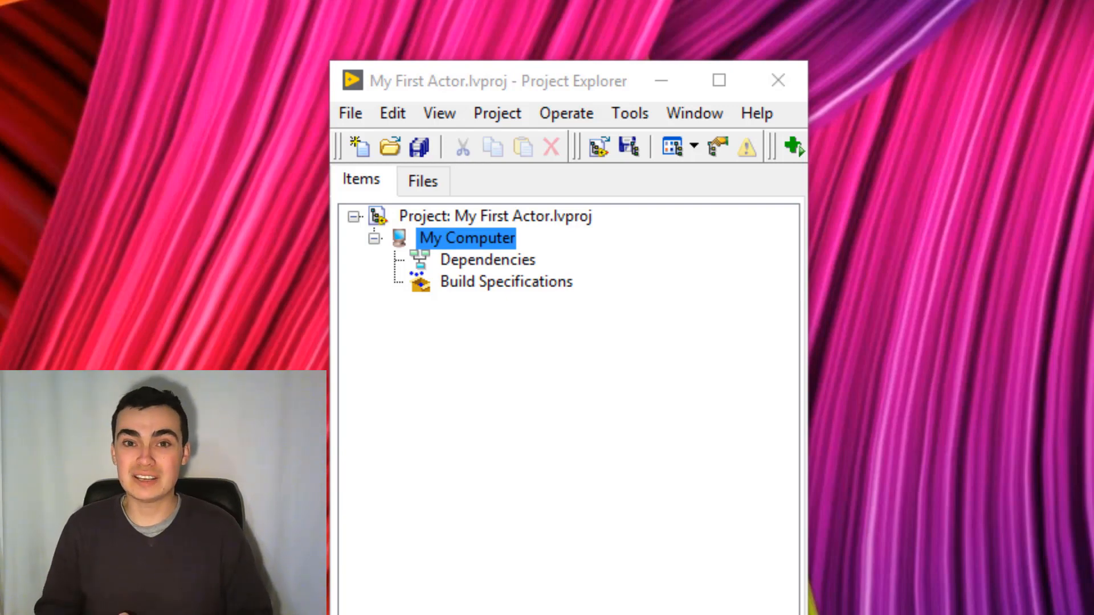
pyautogui.moveTo(566, 319)
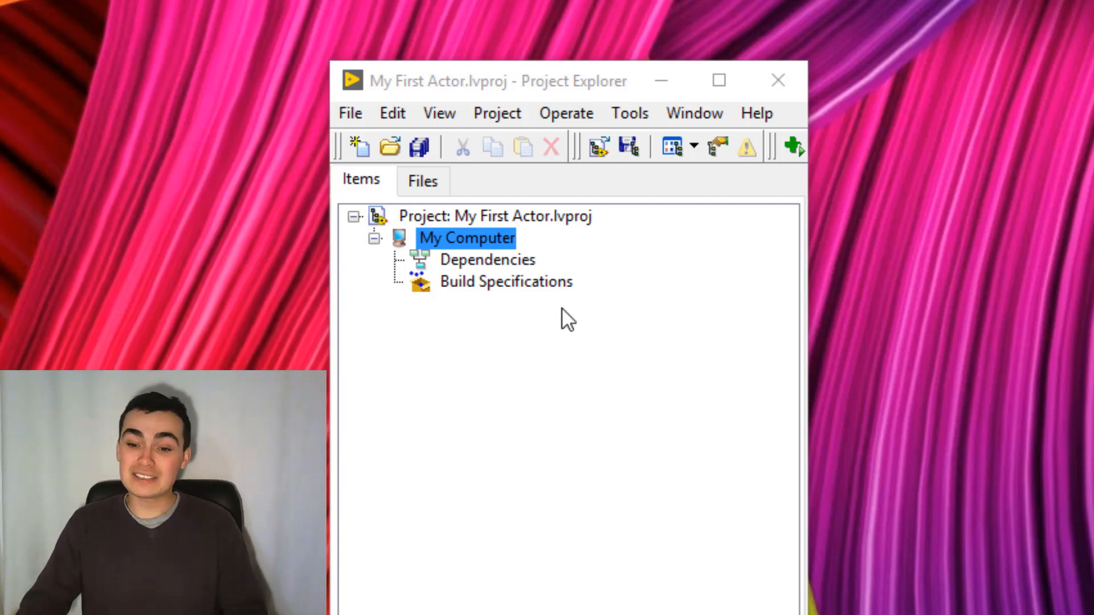
# Bring up the New item choices for My Computer in the My First Actor project.
pyautogui.rightClick(466, 238)
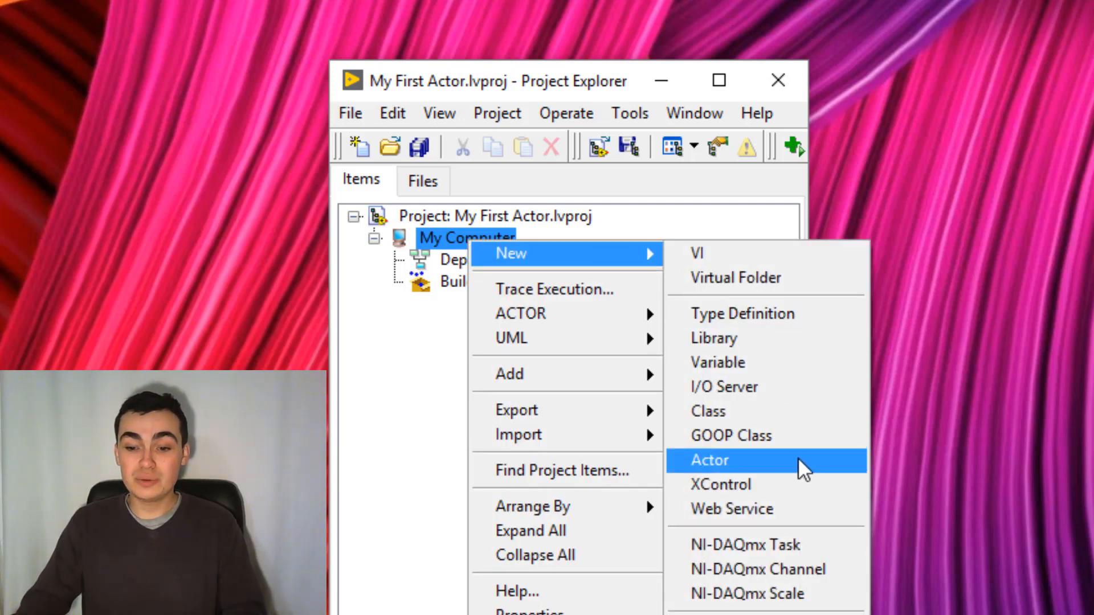
# Create a new actor named 'My First Actor' inheriting from Actor.
pyautogui.click(708, 460)
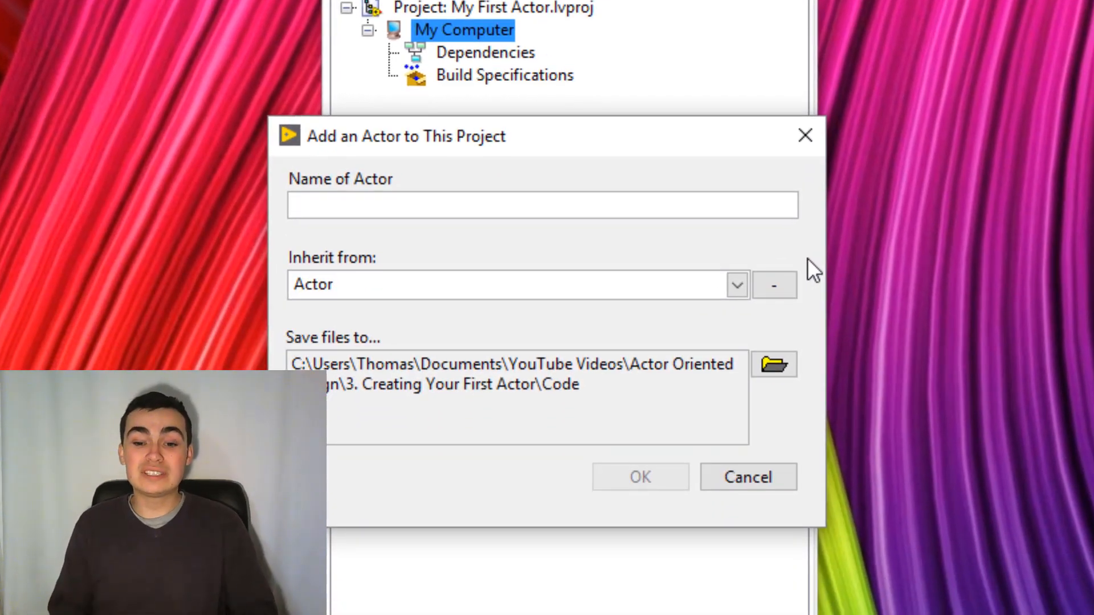
pyautogui.write('My')
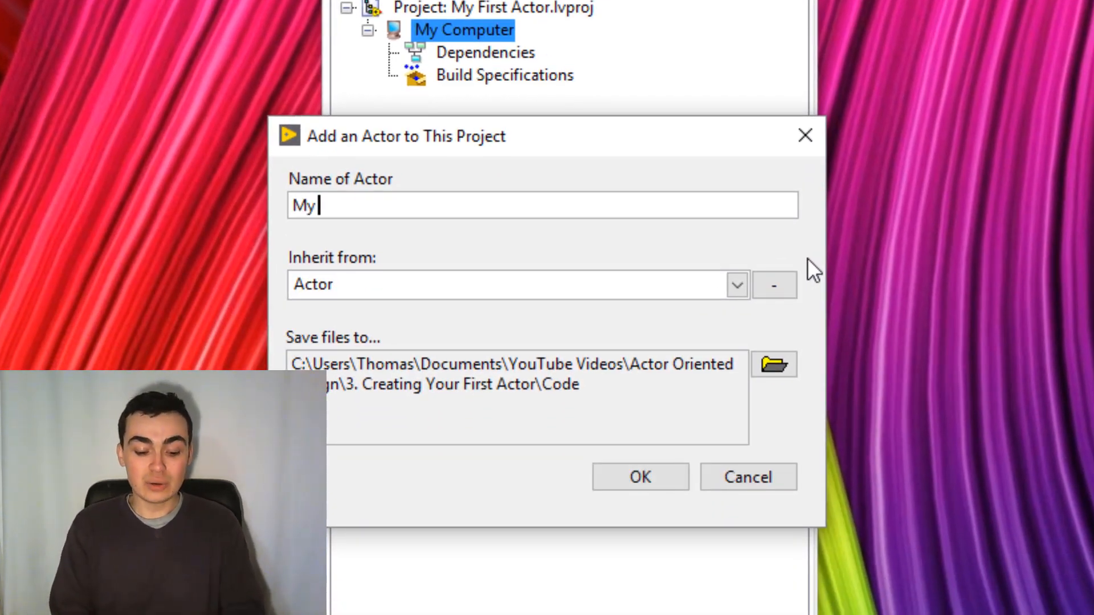
pyautogui.write('Fir')
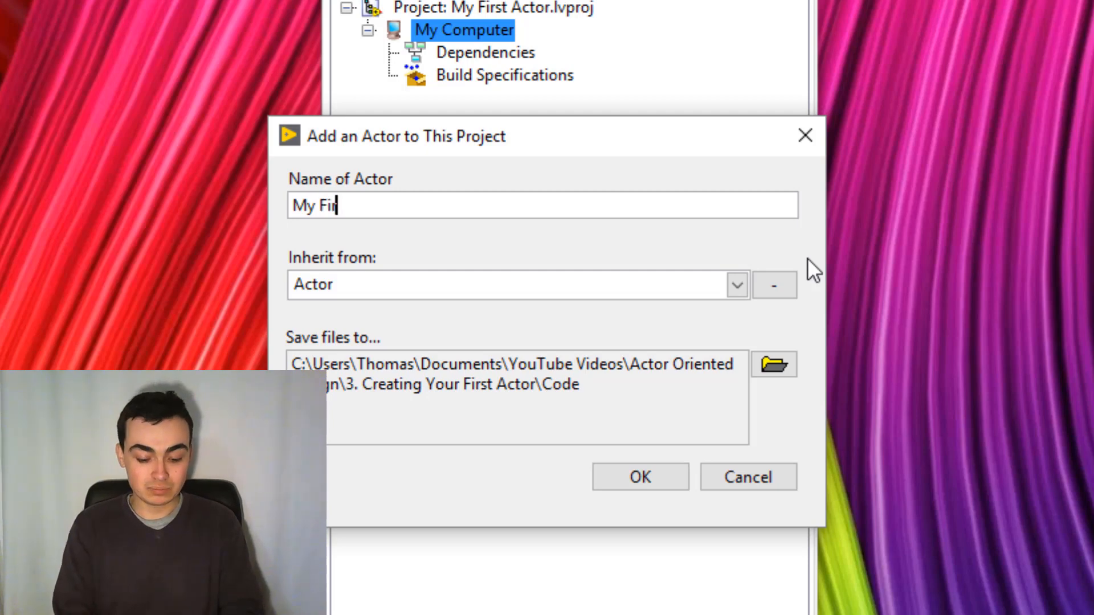
pyautogui.write('st Actor')
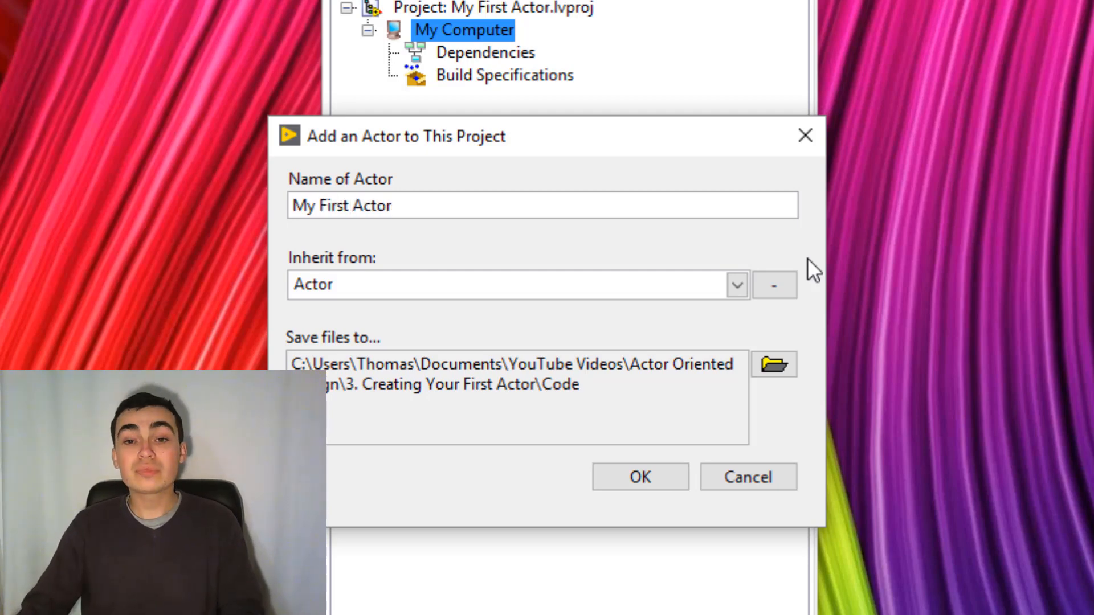
pyautogui.moveTo(708, 321)
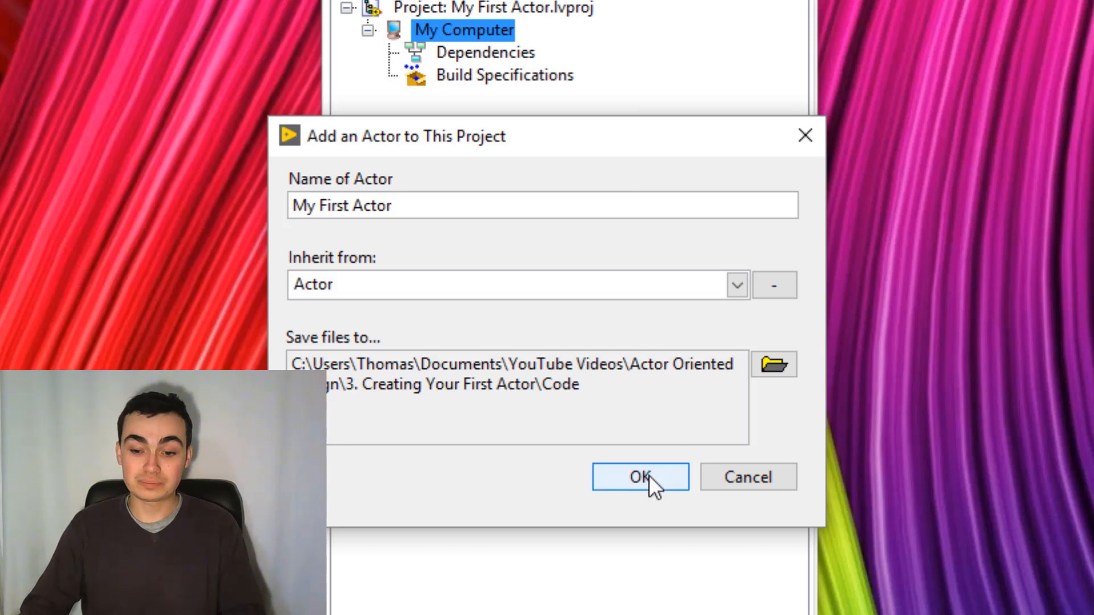
pyautogui.click(640, 477)
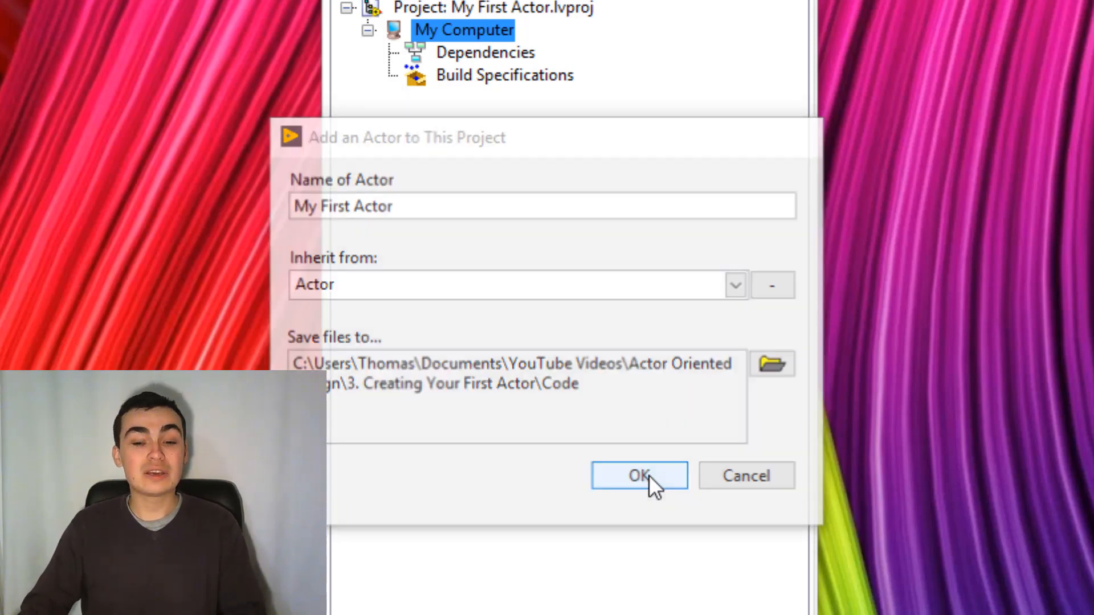
# Expand My First Actor.lvlib and .lvclass to show message folders and the .ctl.
pyautogui.click(639, 475)
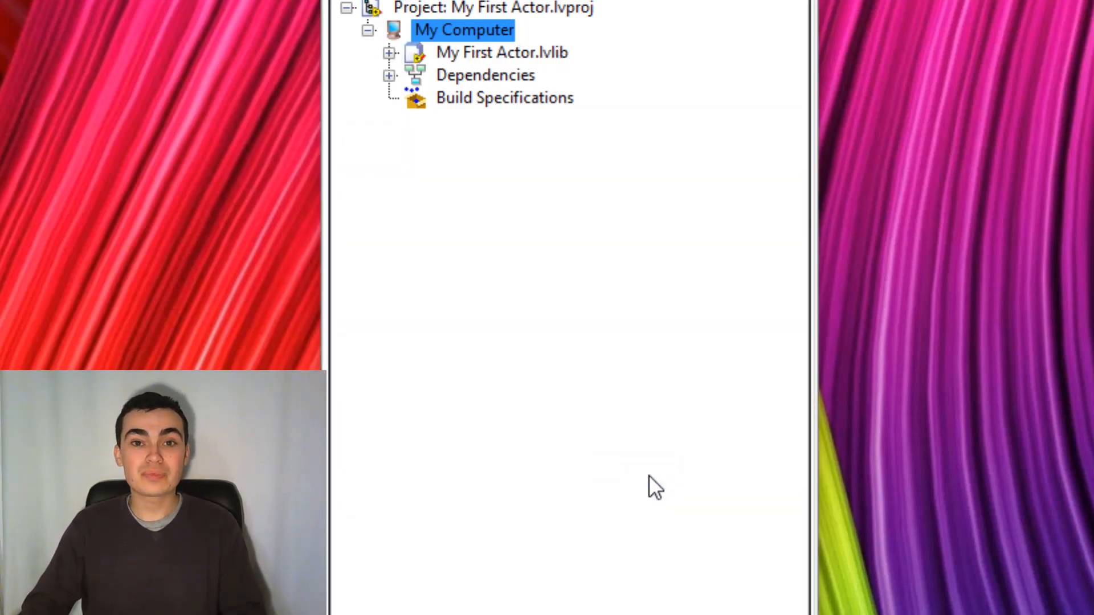
pyautogui.moveTo(639, 472)
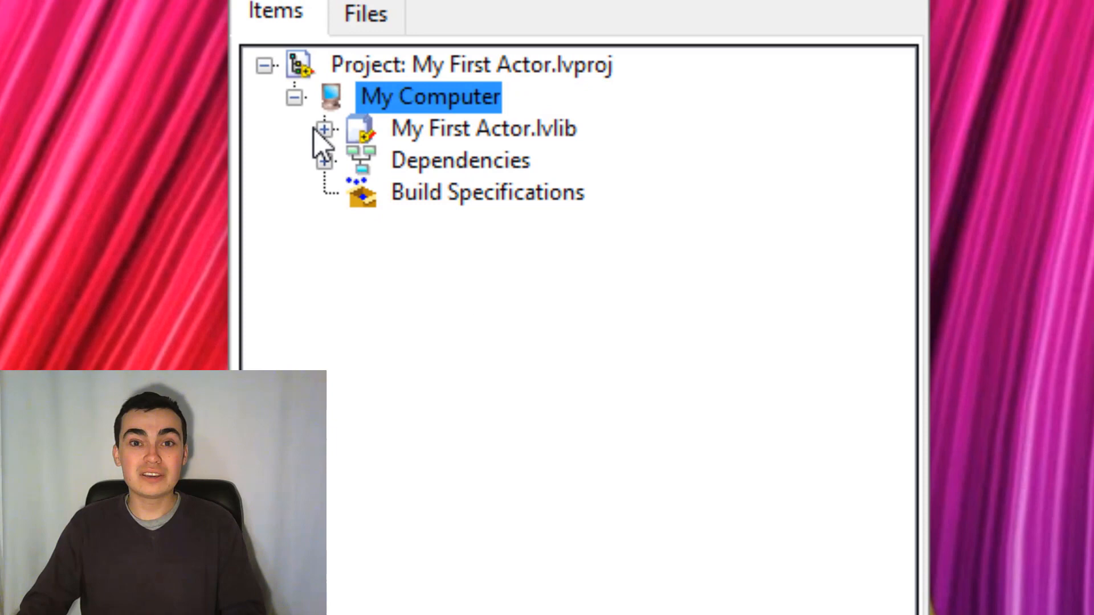
pyautogui.click(322, 130)
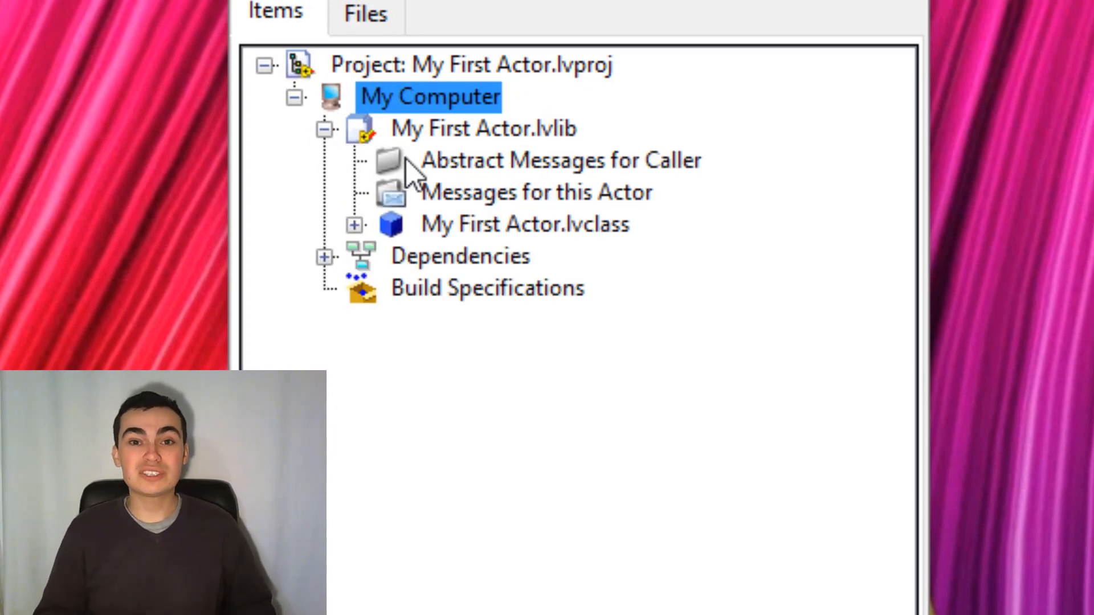
pyautogui.moveTo(635, 192)
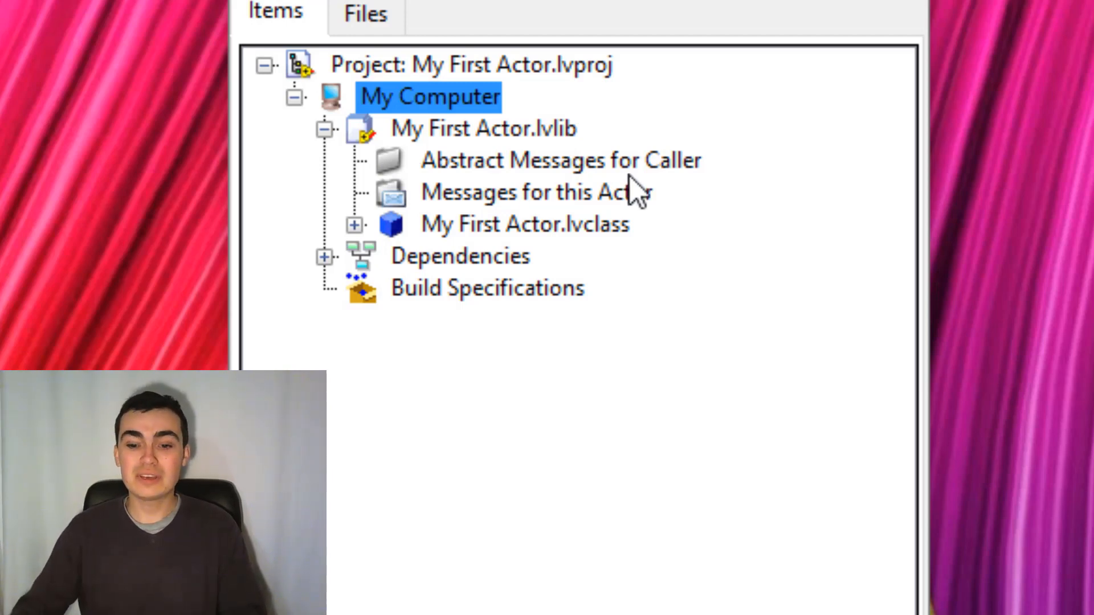
pyautogui.moveTo(638, 213)
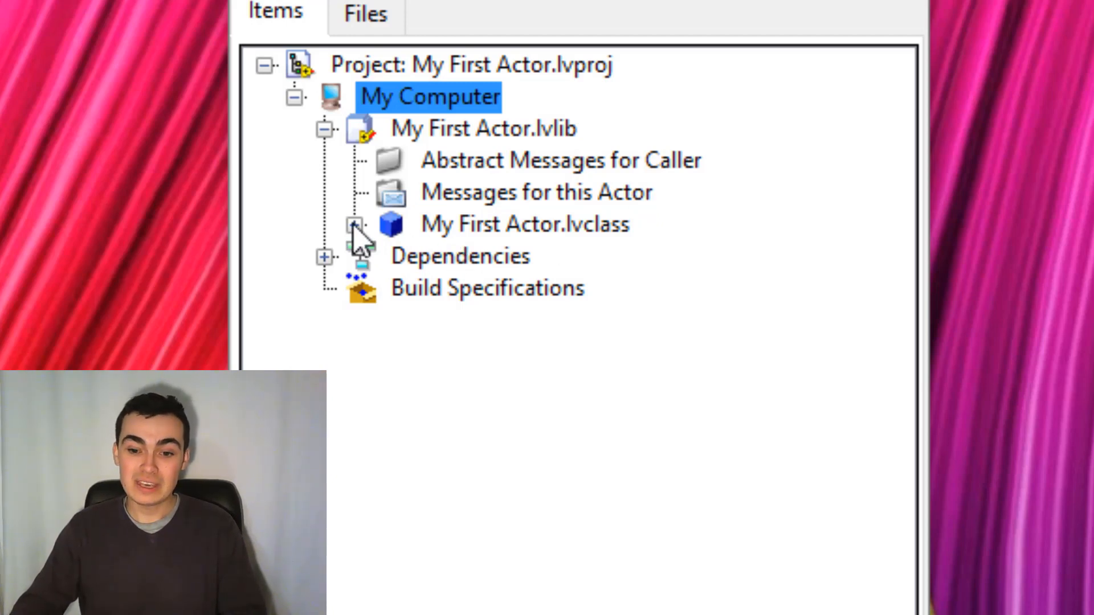
pyautogui.click(354, 224)
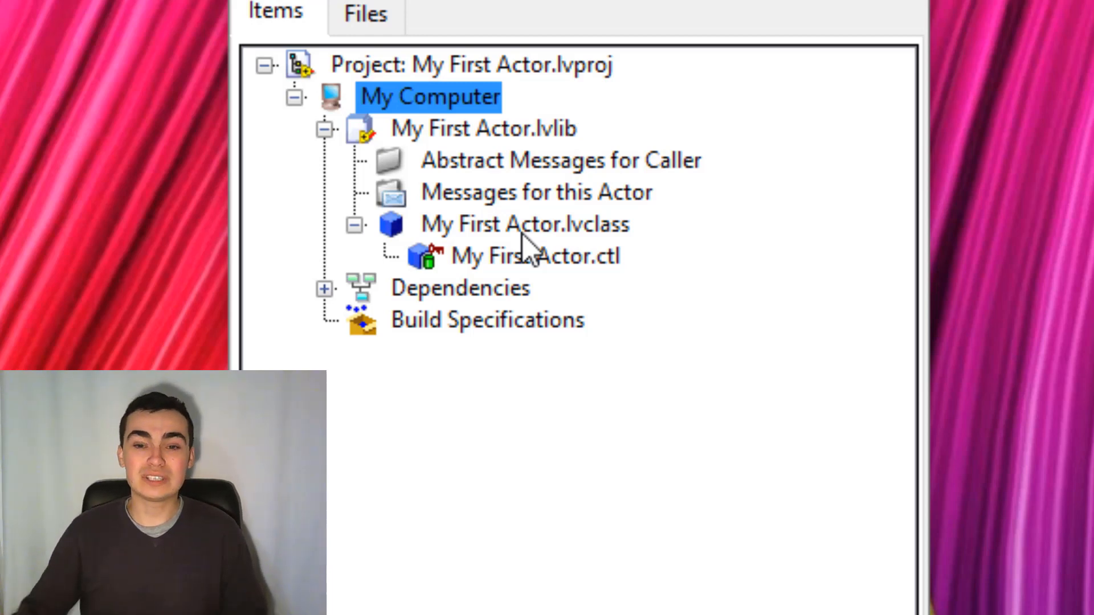
# Add a static dispatch template VI to My First Actor with a String control on its panel.
pyautogui.rightClick(527, 223)
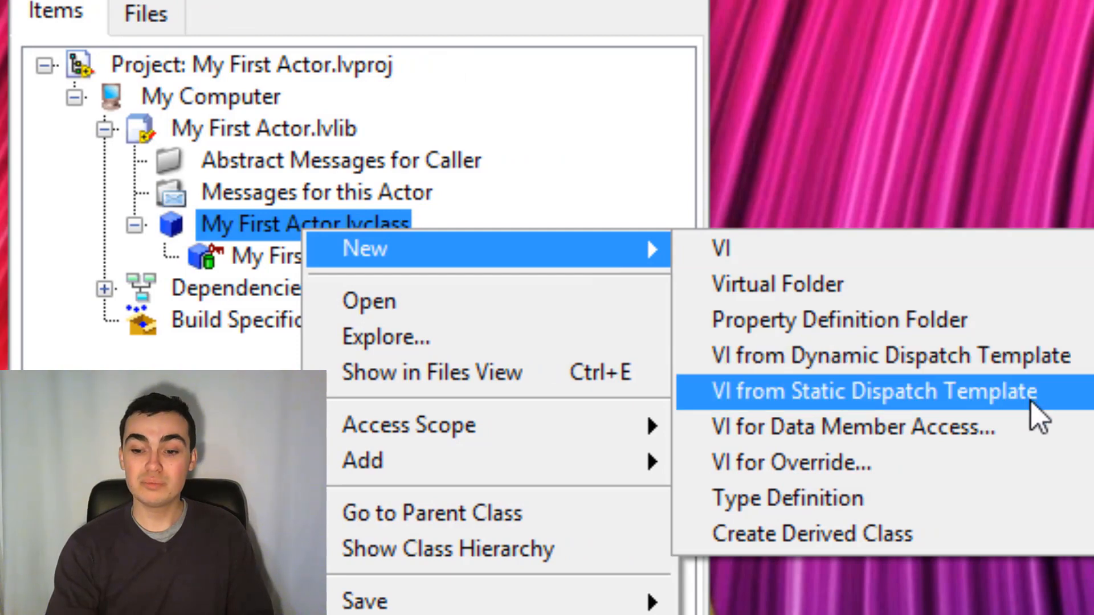
pyautogui.click(872, 391)
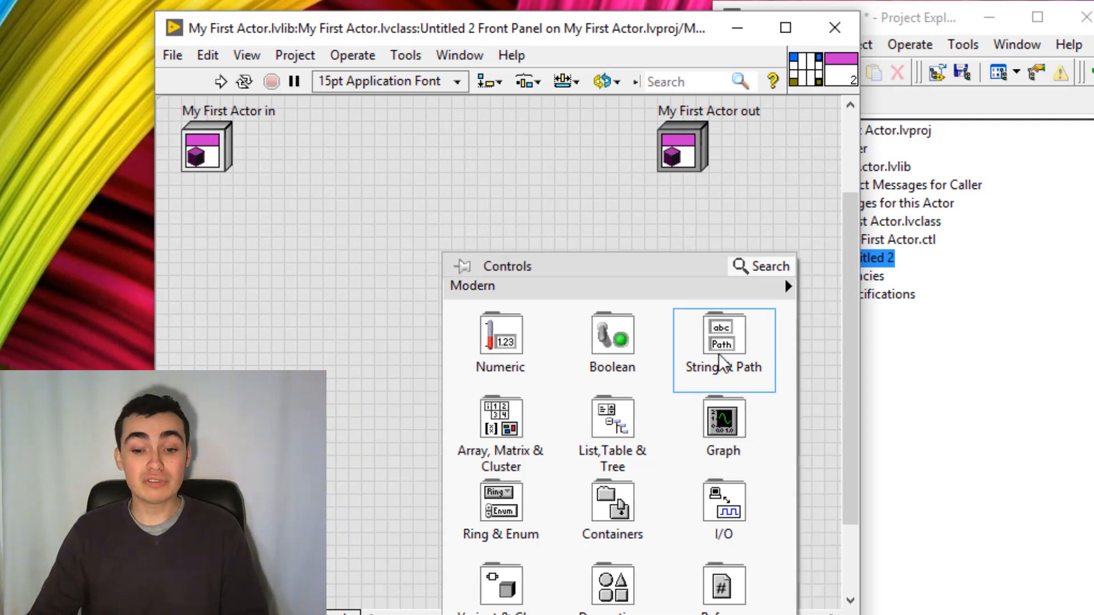
pyautogui.click(723, 368)
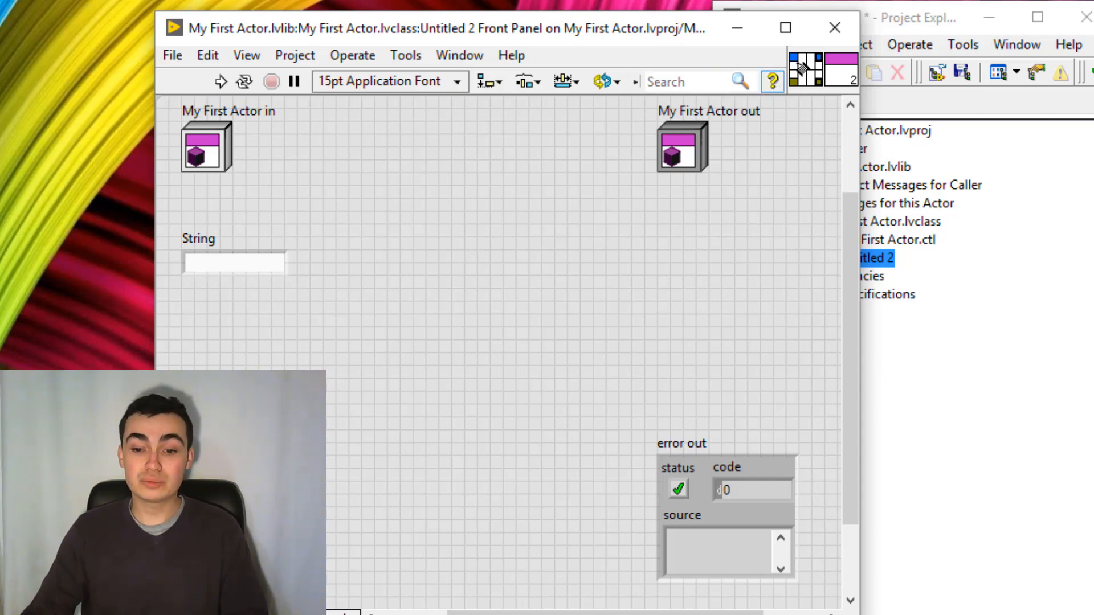
pyautogui.moveTo(408, 272)
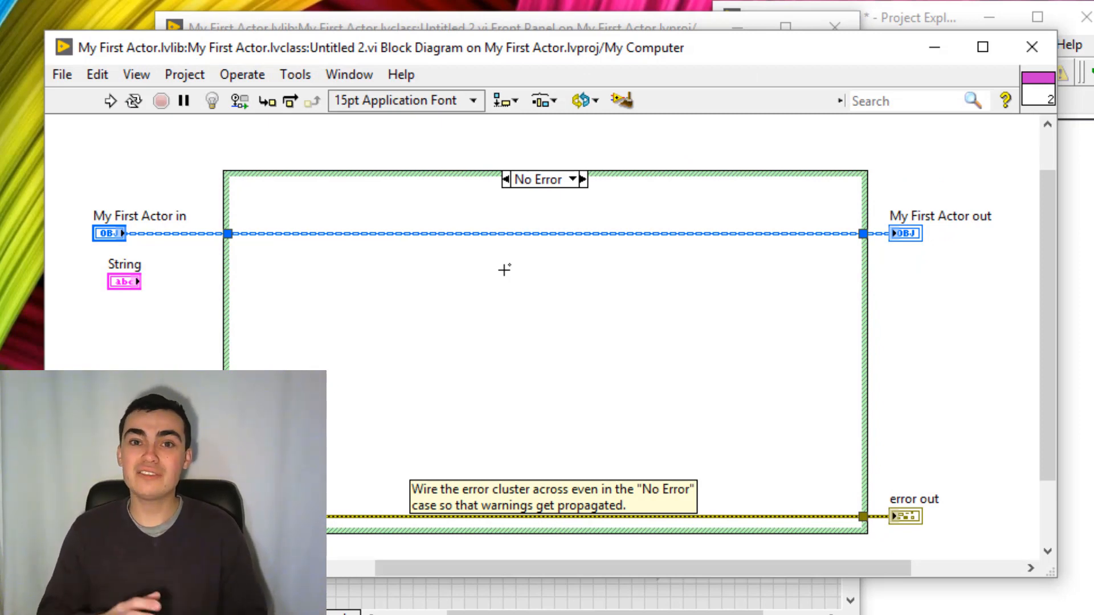
pyautogui.press('ctrl+space')
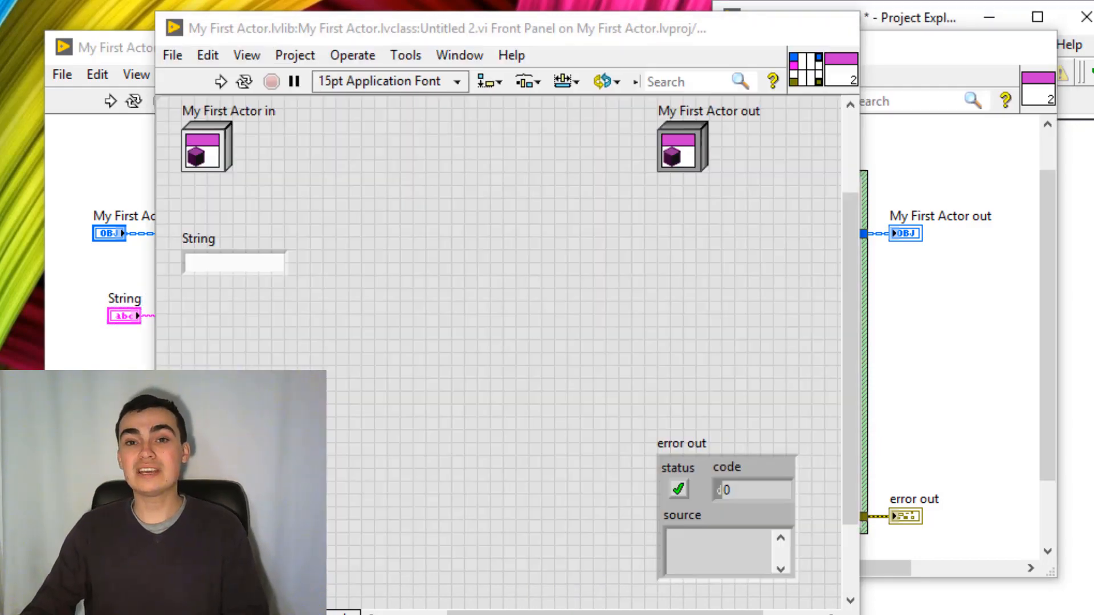
pyautogui.click(857, 259)
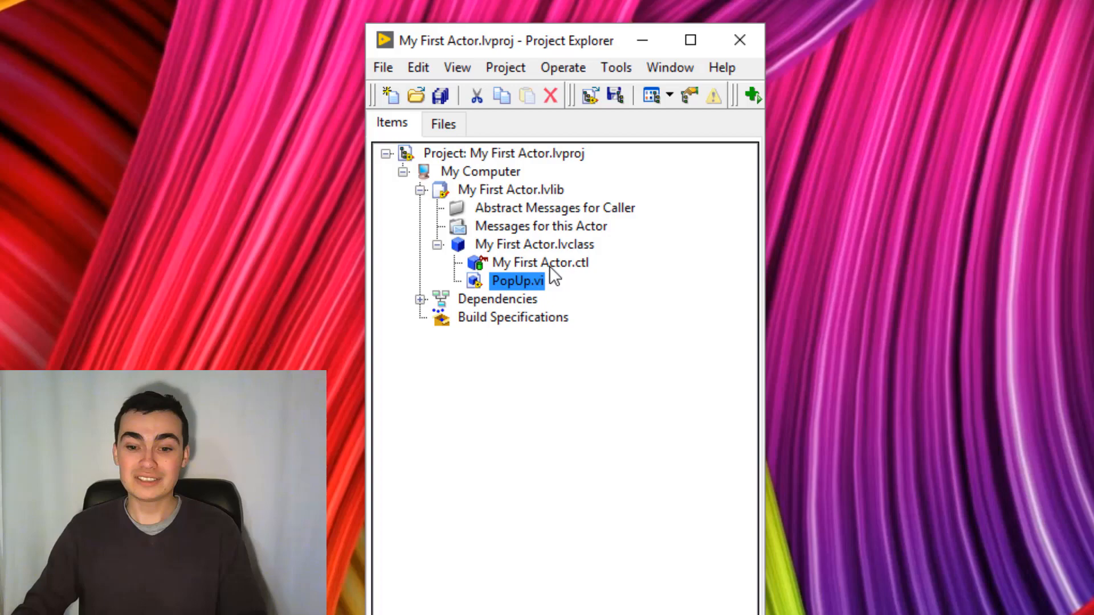
# Generate the PopUp Msg class with Send PopUp.vi and Do.vi and expand it in the tree.
pyautogui.rightClick(516, 281)
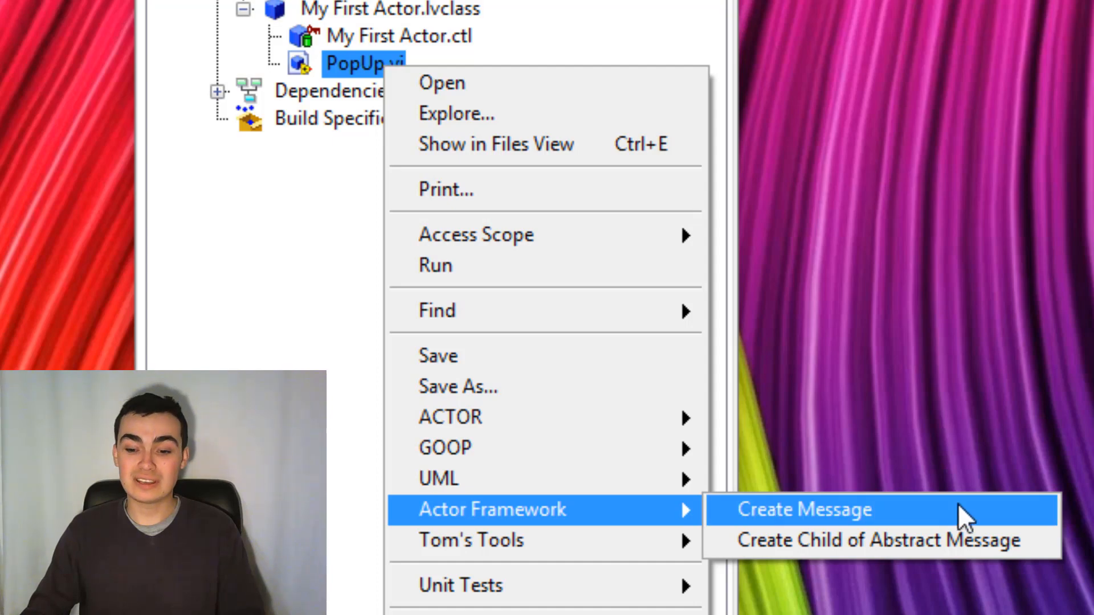
pyautogui.click(803, 509)
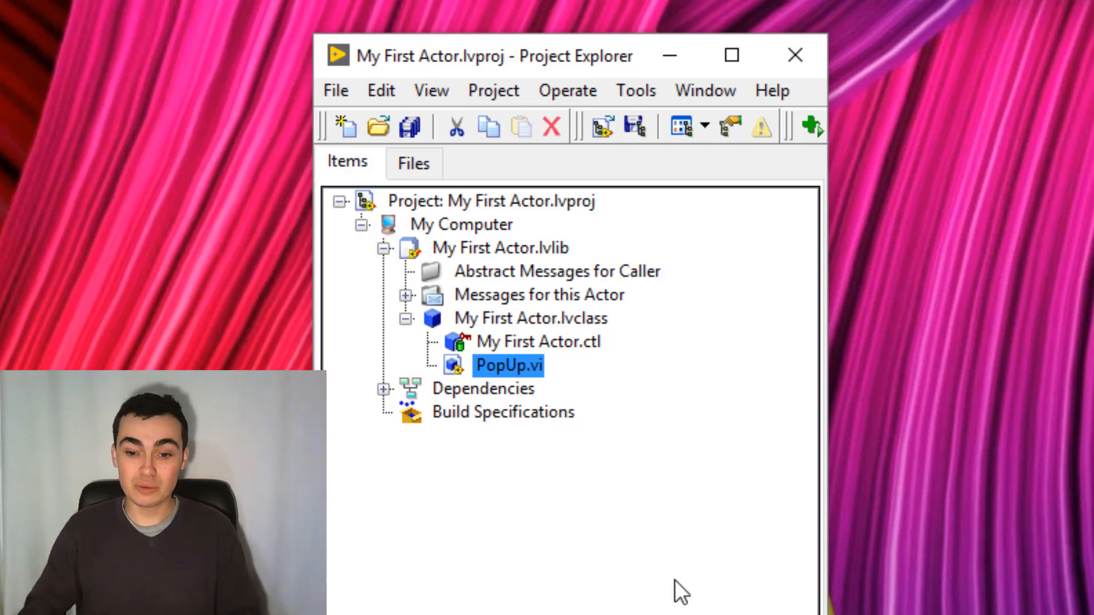
pyautogui.click(407, 295)
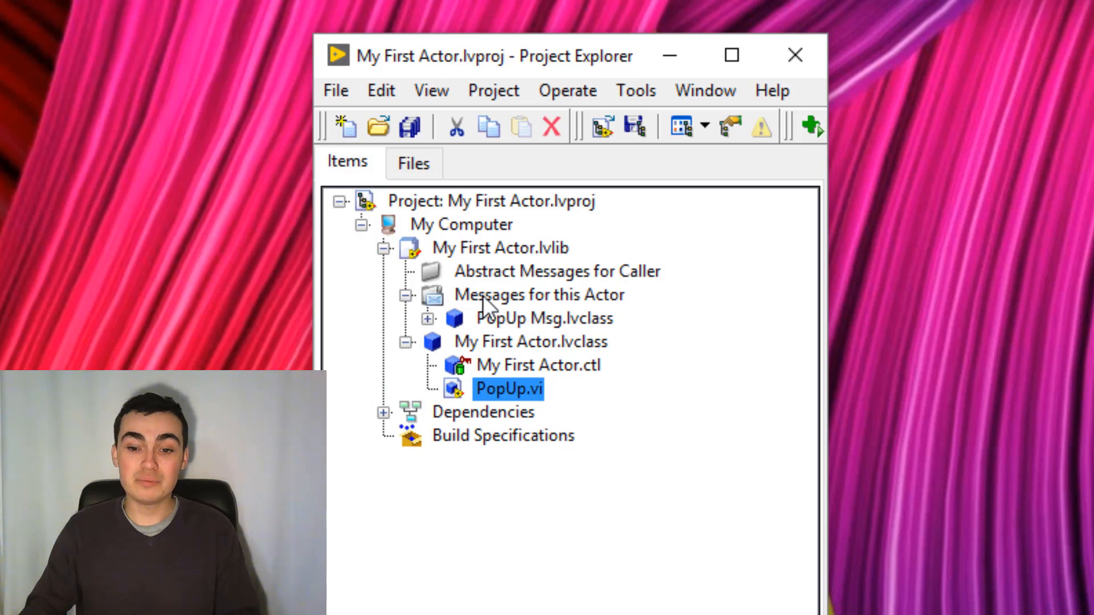
pyautogui.click(428, 318)
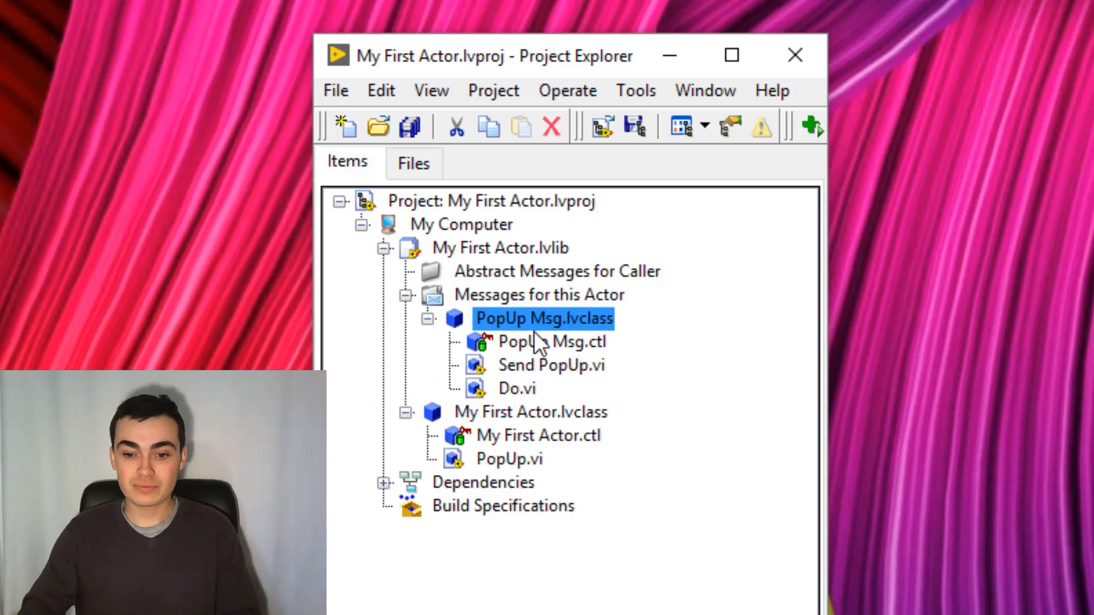
pyautogui.moveTo(645, 312)
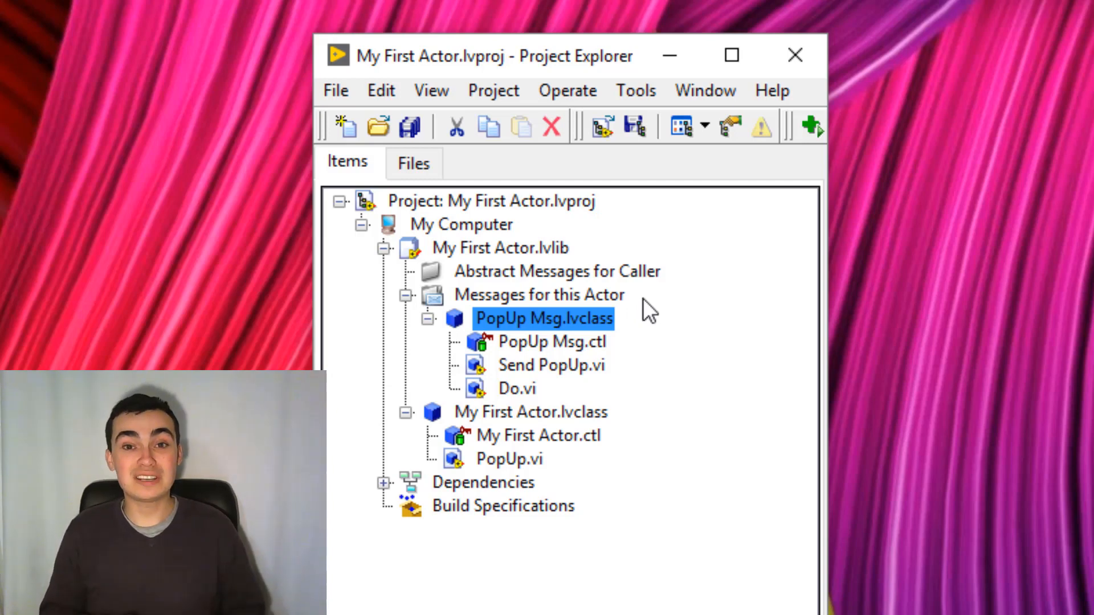
pyautogui.moveTo(545, 301)
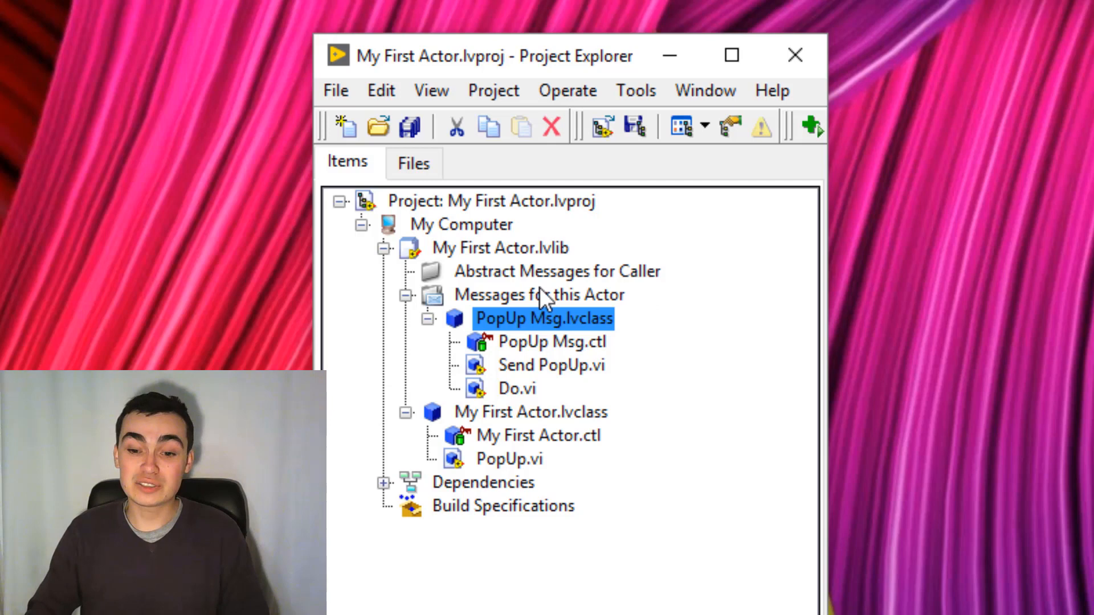
pyautogui.moveTo(578, 374)
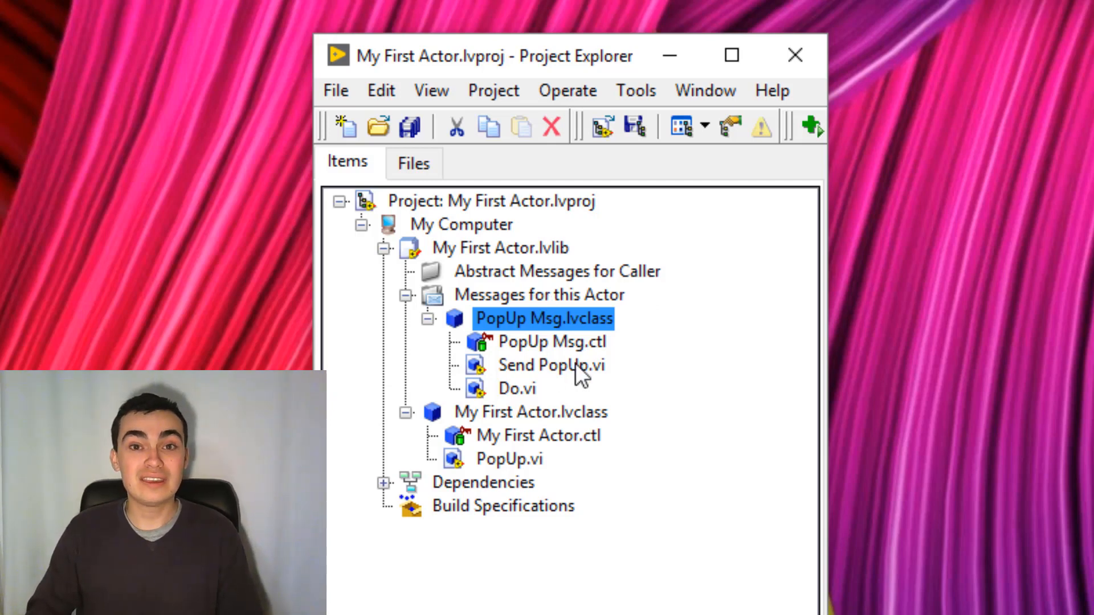
pyautogui.click(551, 365)
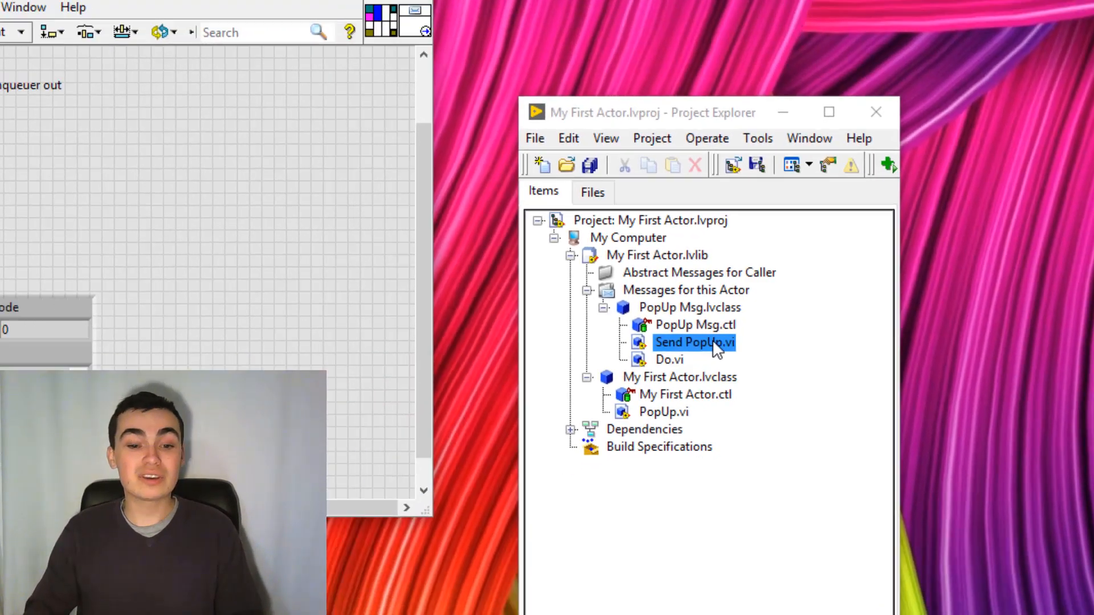
pyautogui.doubleClick(695, 343)
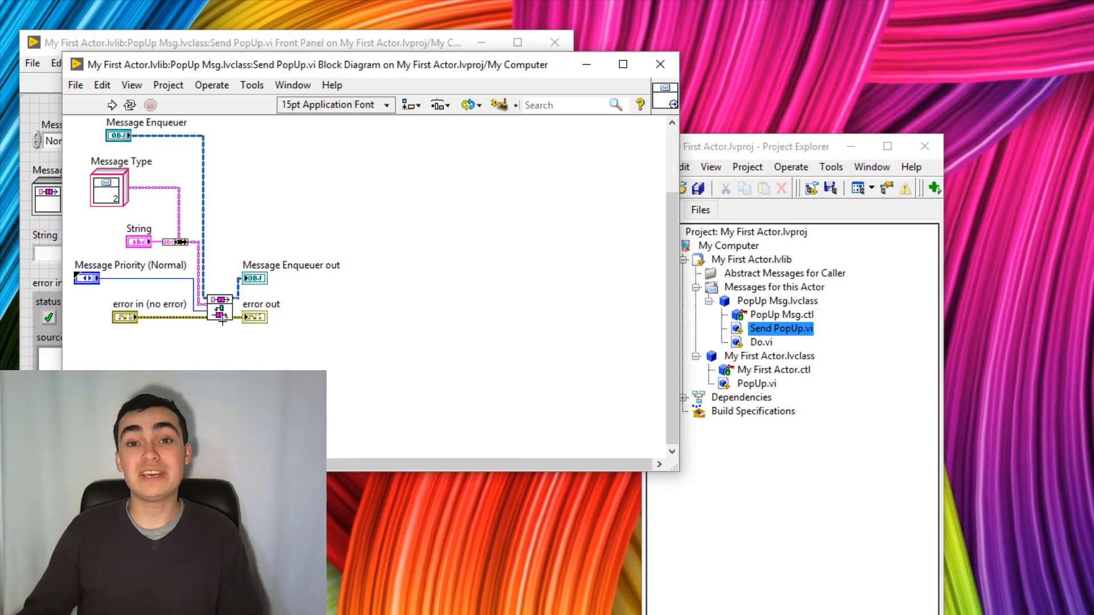
pyautogui.click(279, 43)
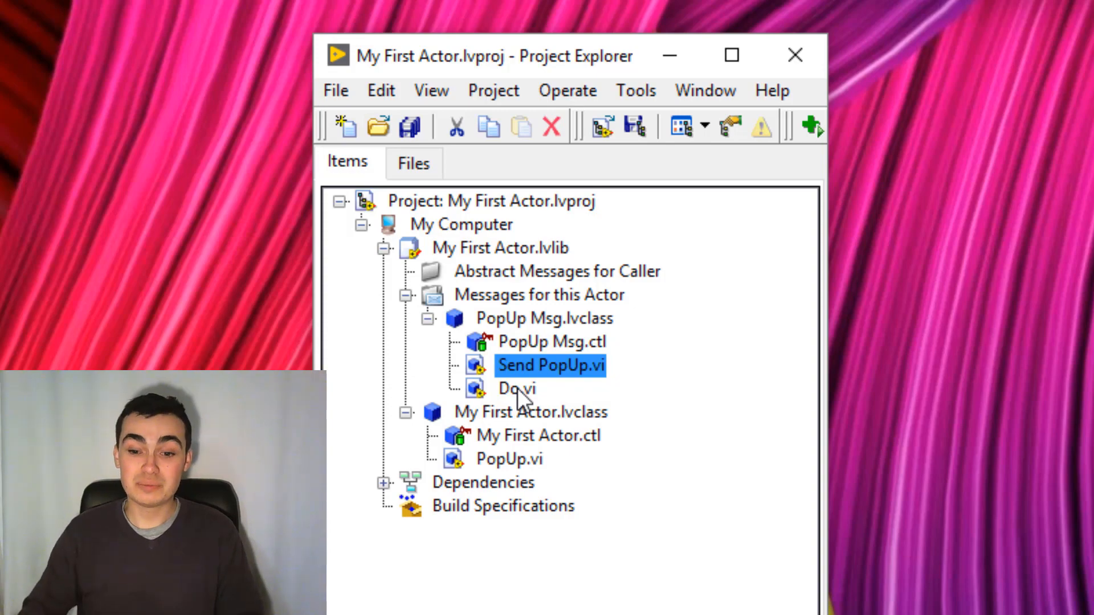
pyautogui.doubleClick(516, 389)
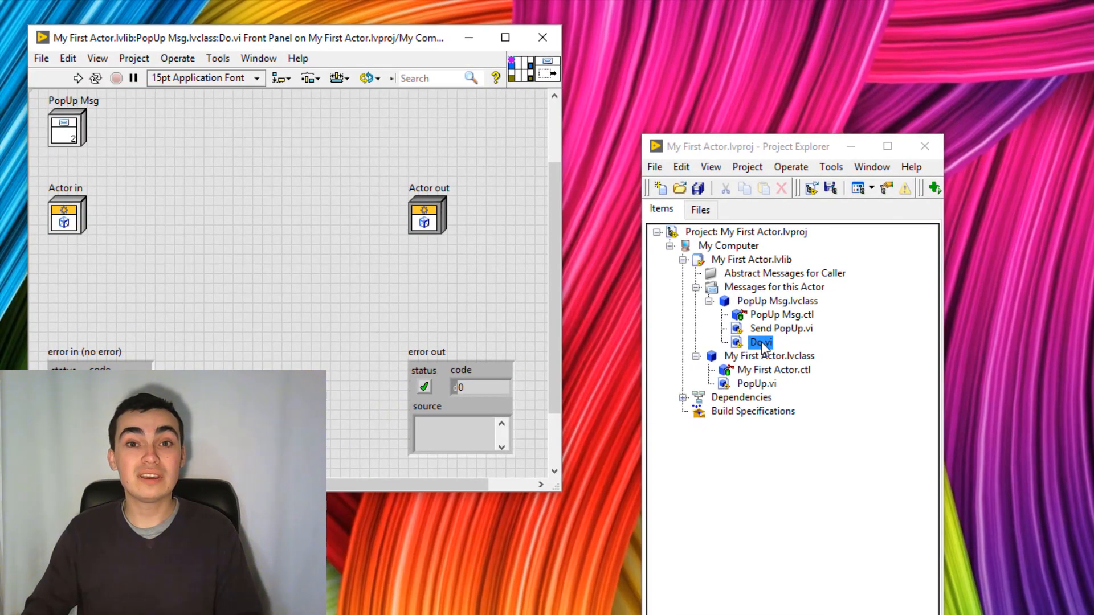
pyautogui.doubleClick(762, 342)
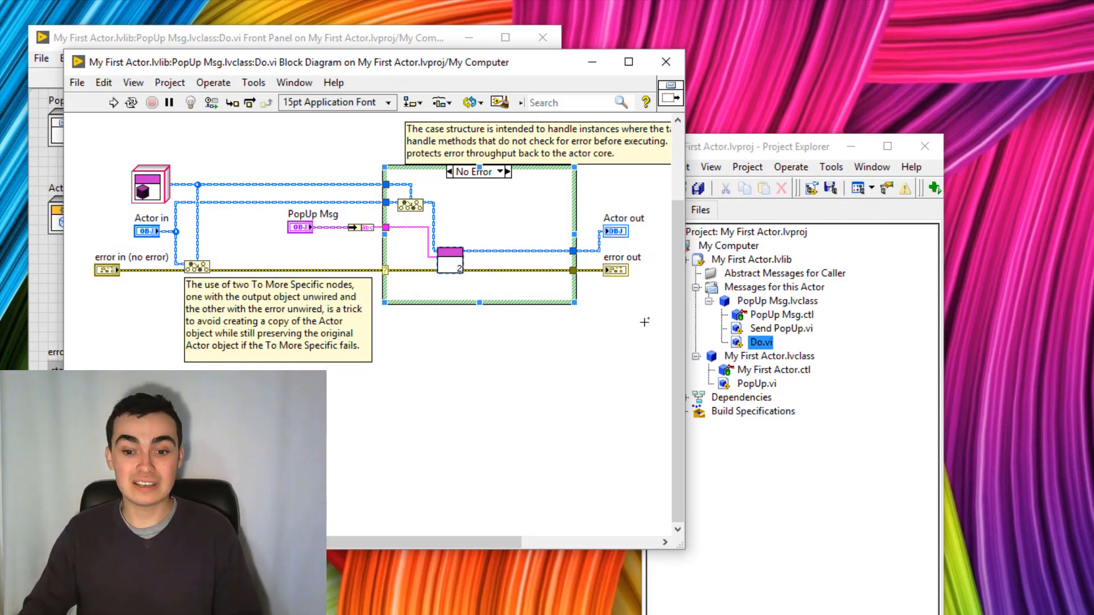
pyautogui.click(756, 383)
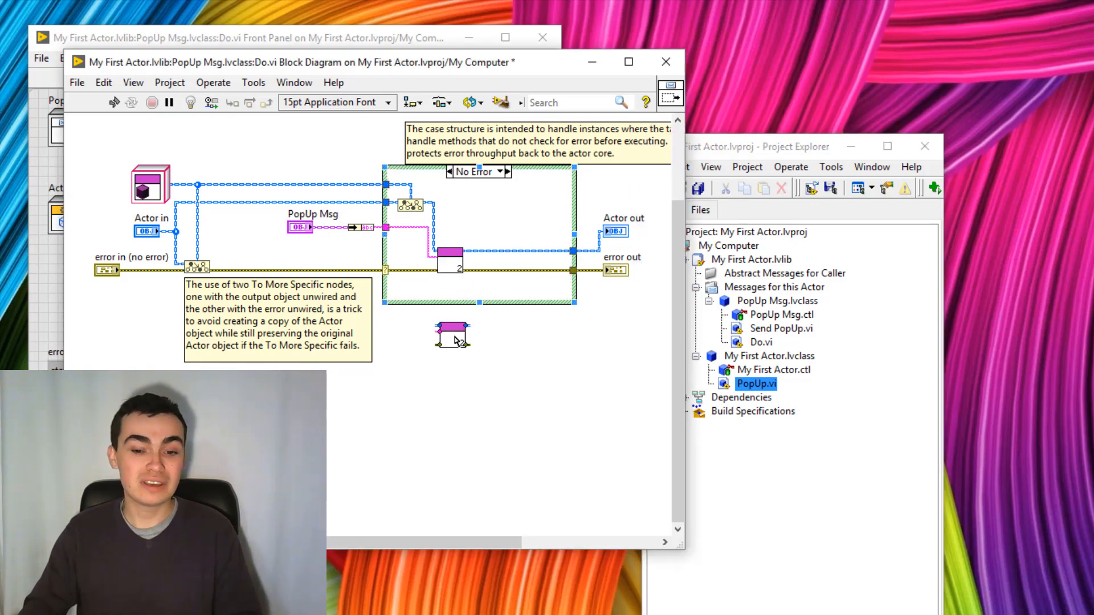
pyautogui.click(457, 338)
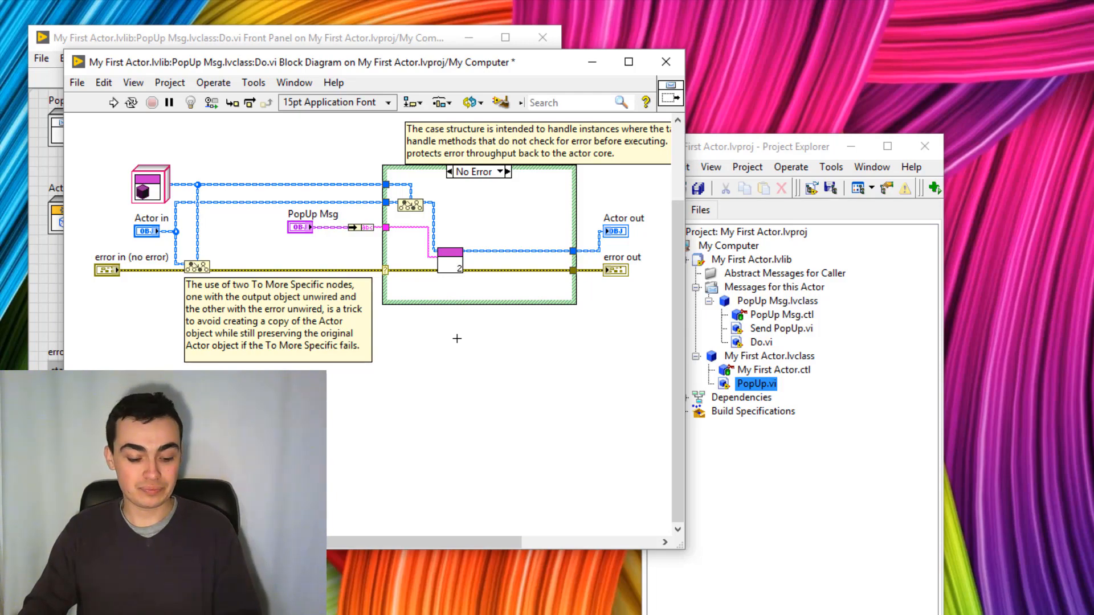
pyautogui.click(665, 62)
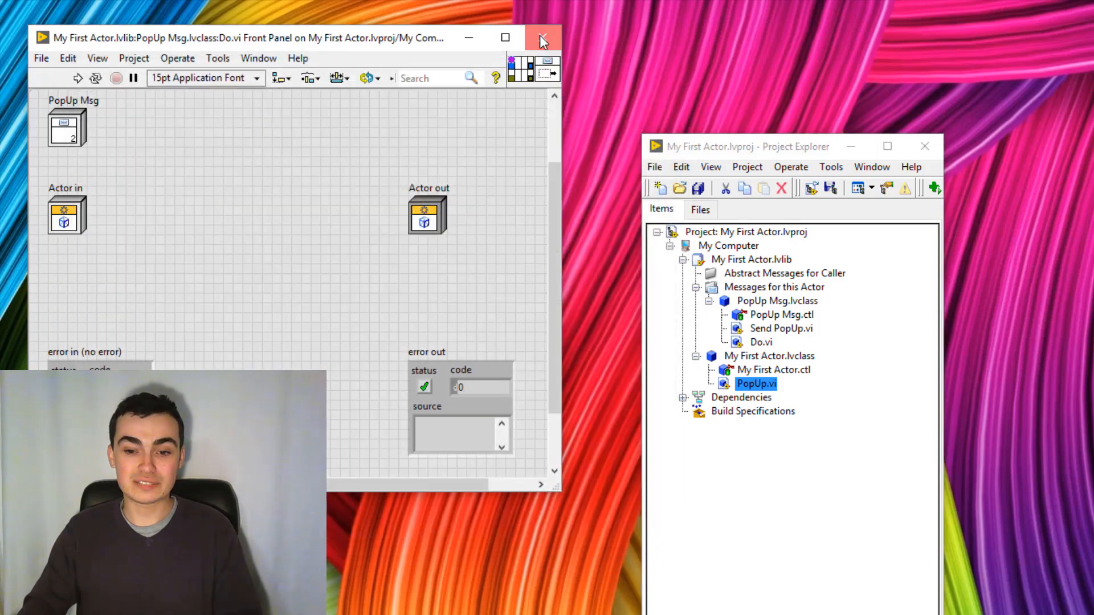
pyautogui.click(542, 38)
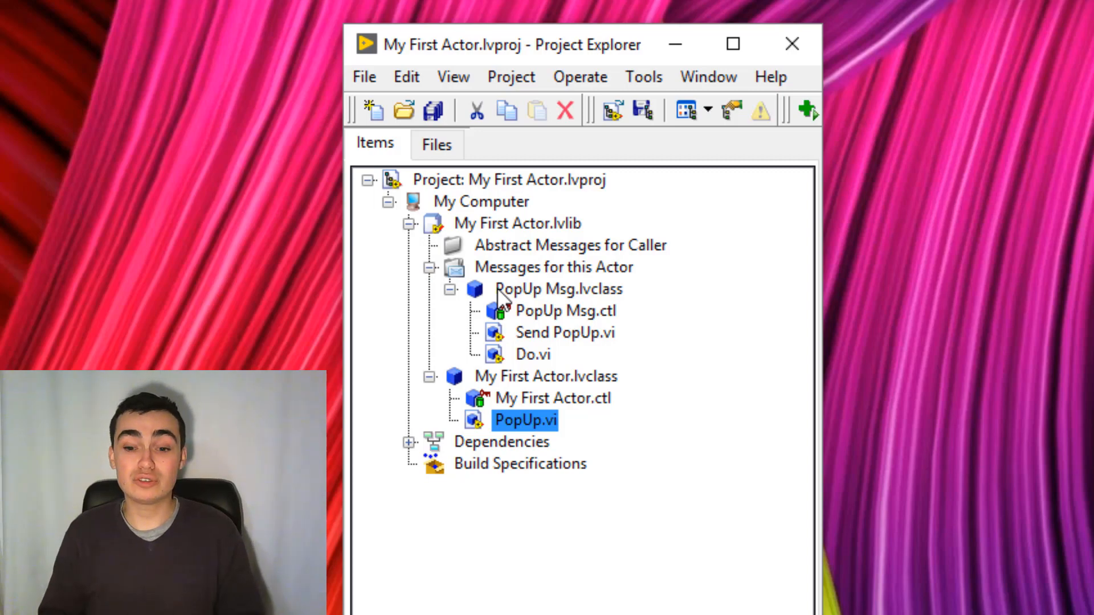
# Add a new VI under My Computer and save it as Launcher.vi.
pyautogui.rightClick(480, 200)
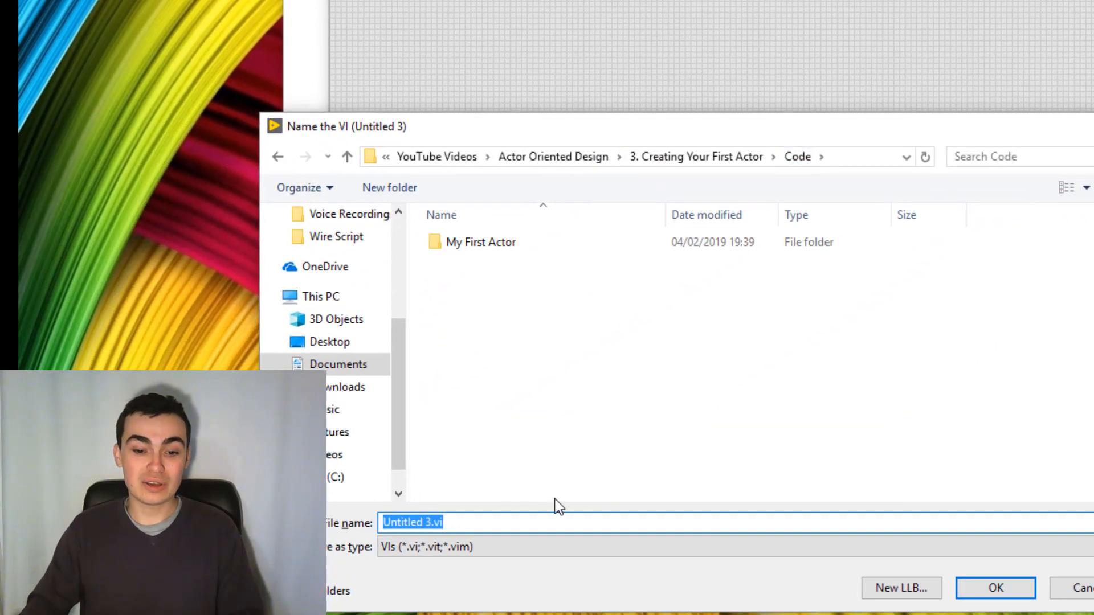
pyautogui.write('Launcher')
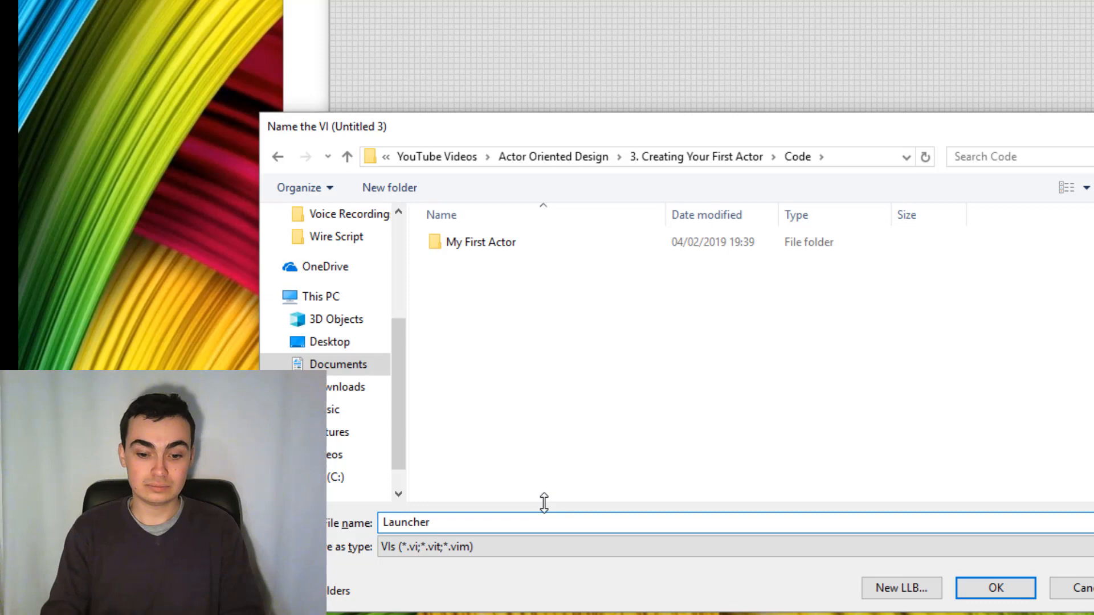
pyautogui.click(995, 588)
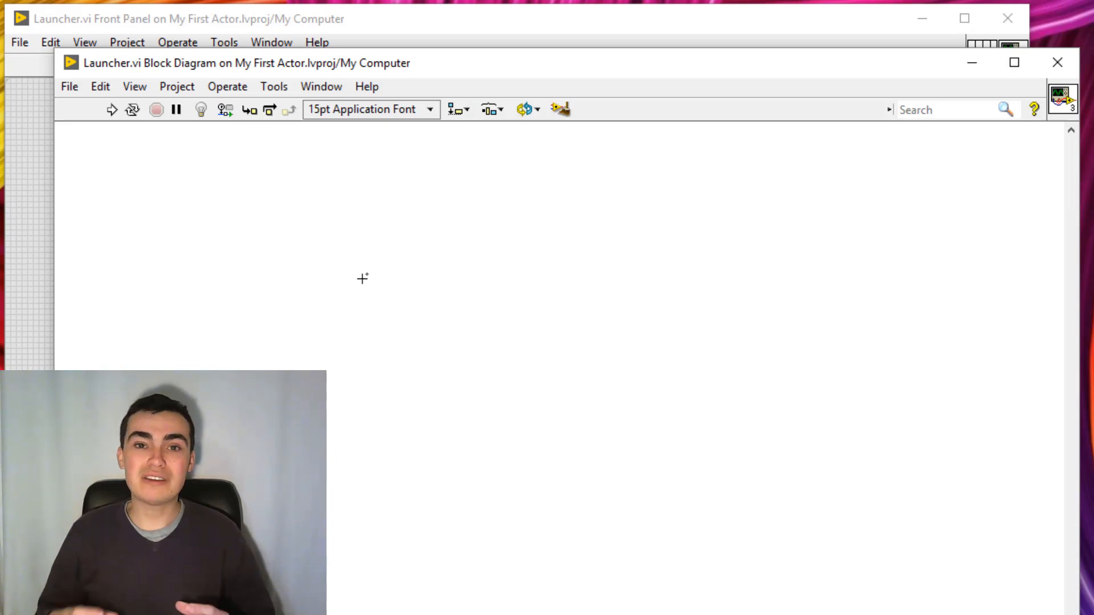
# Place Launch Actor from Actor Framework and a My First Actor class constant on the diagram.
pyautogui.rightClick(363, 278)
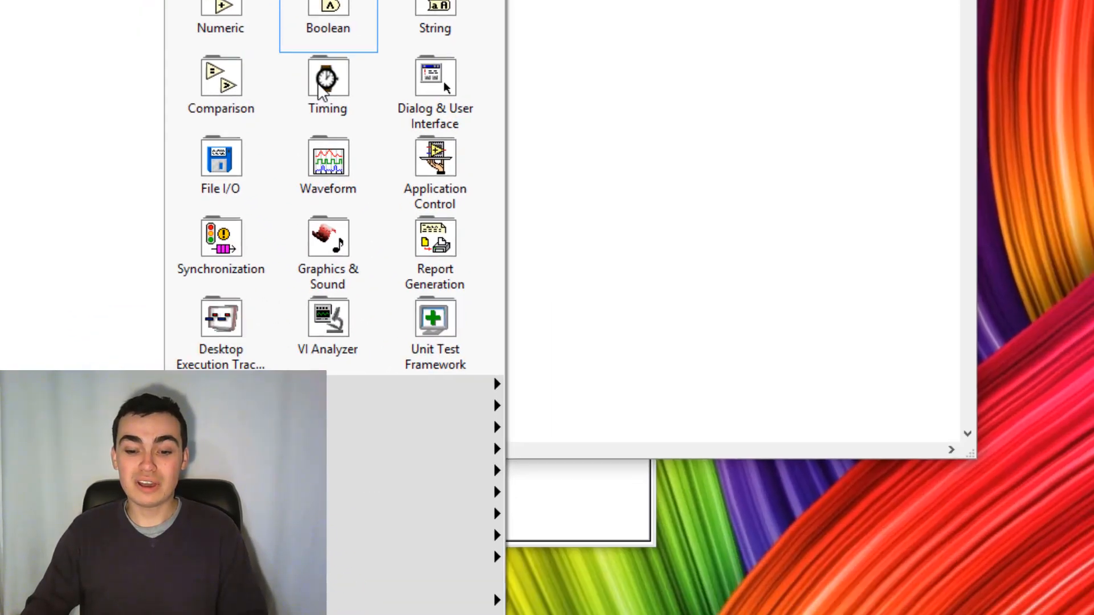
pyautogui.click(152, 350)
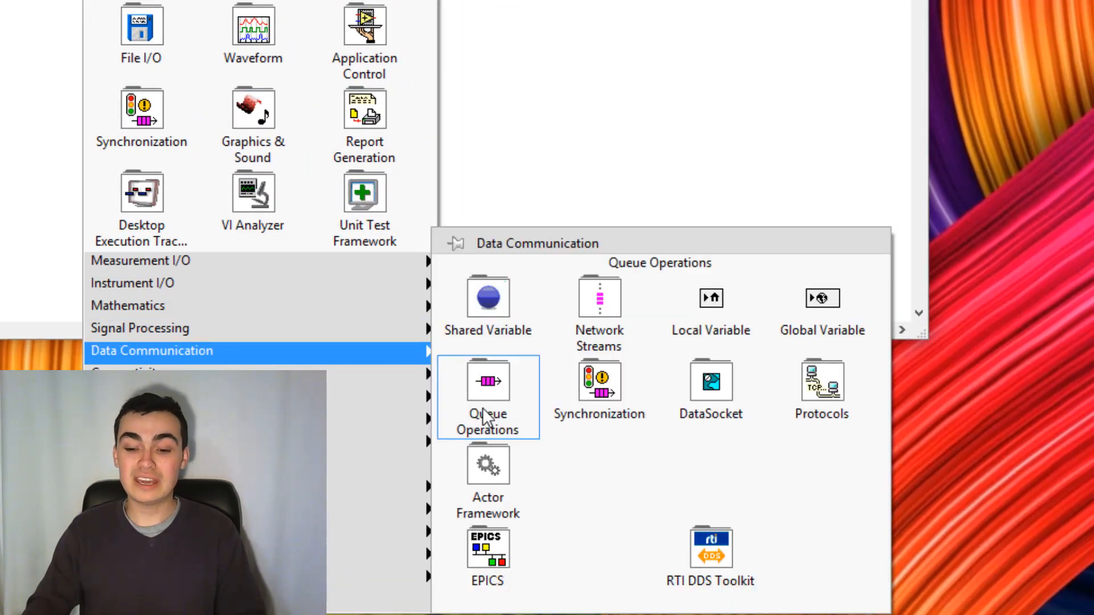
pyautogui.click(487, 466)
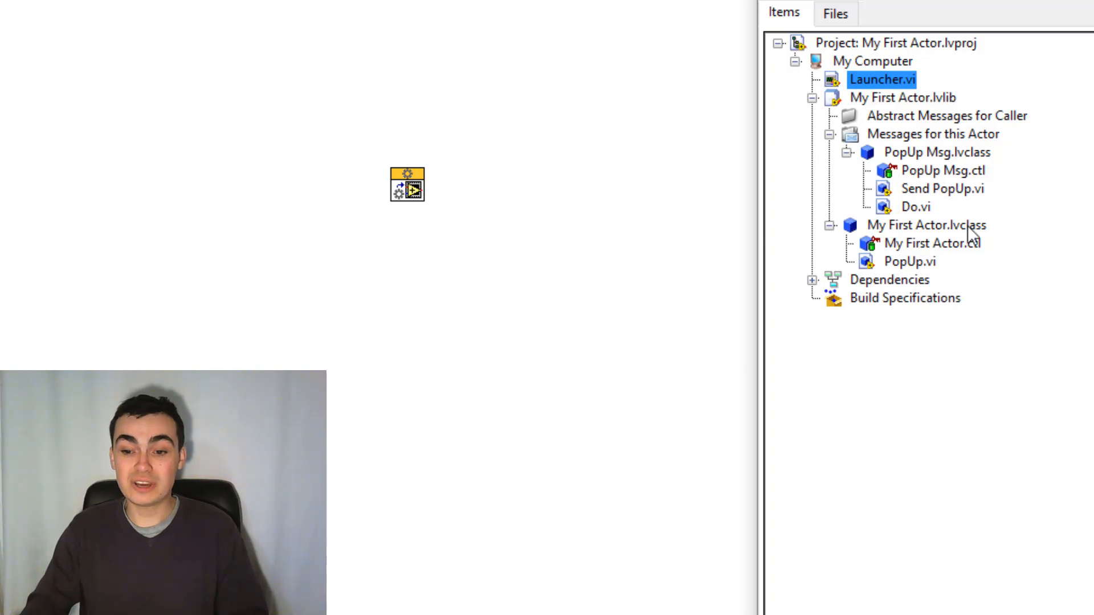
pyautogui.click(925, 224)
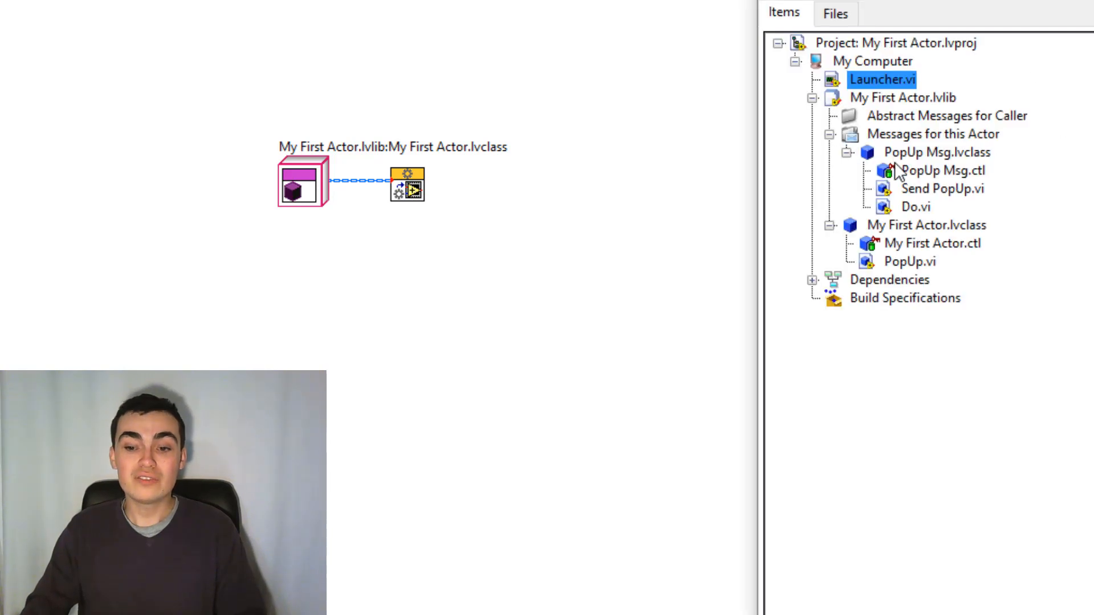
pyautogui.moveTo(957, 197)
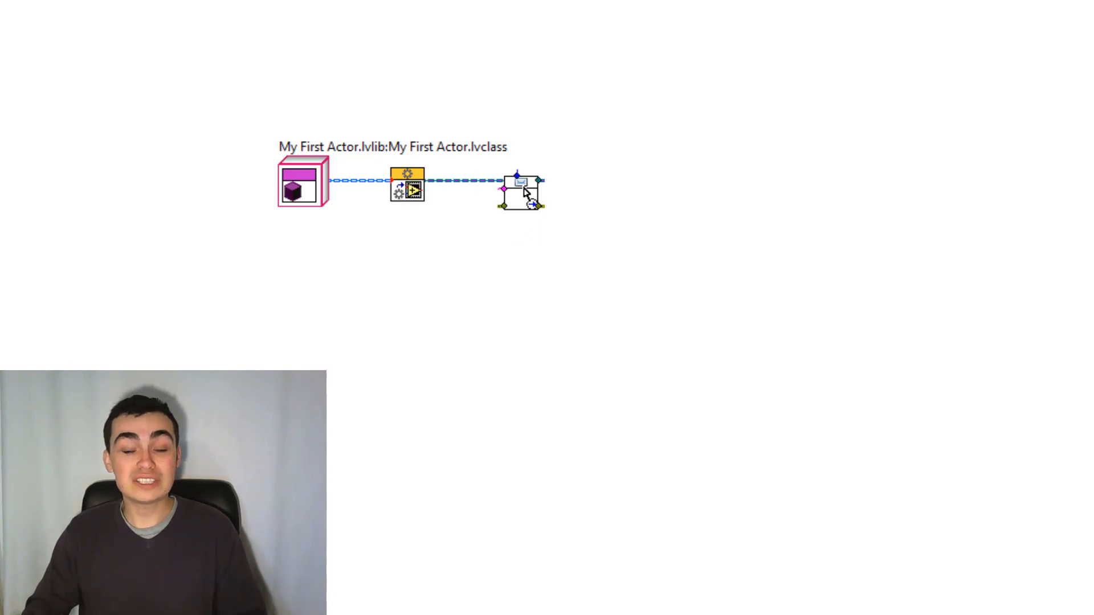
# Show Send PopUp's label and feed it a 'Hello World!' string constant placed beside it.
pyautogui.rightClick(519, 191)
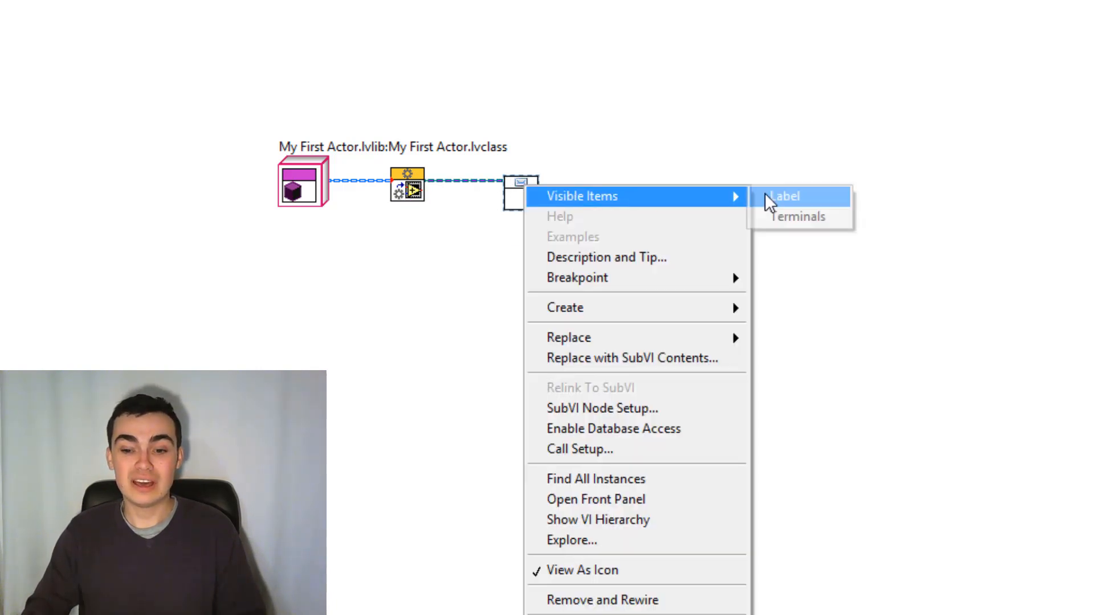
pyautogui.click(784, 196)
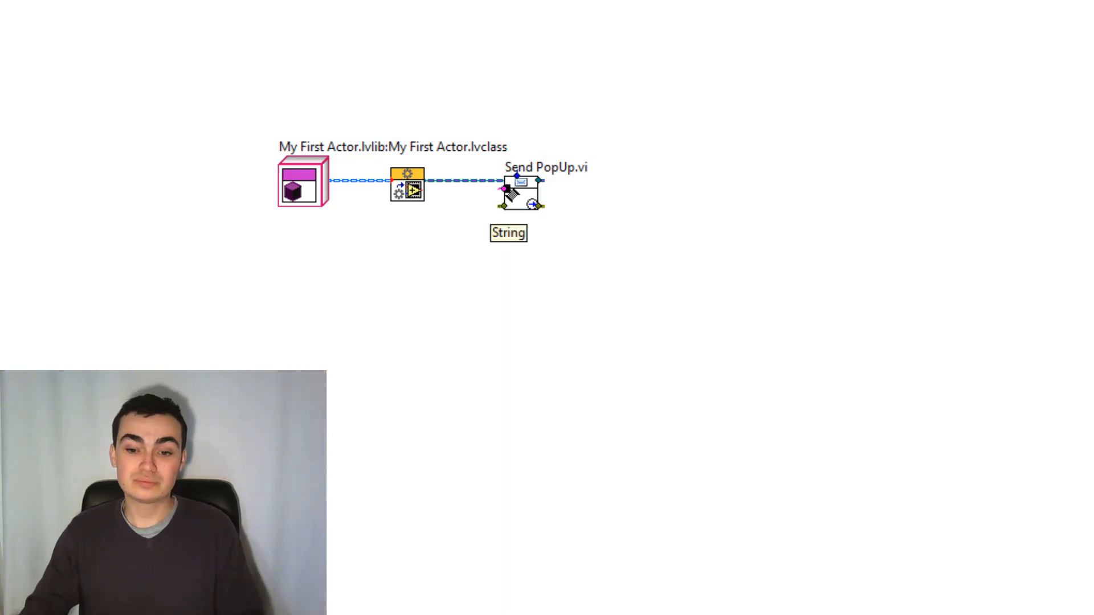
pyautogui.rightClick(520, 184)
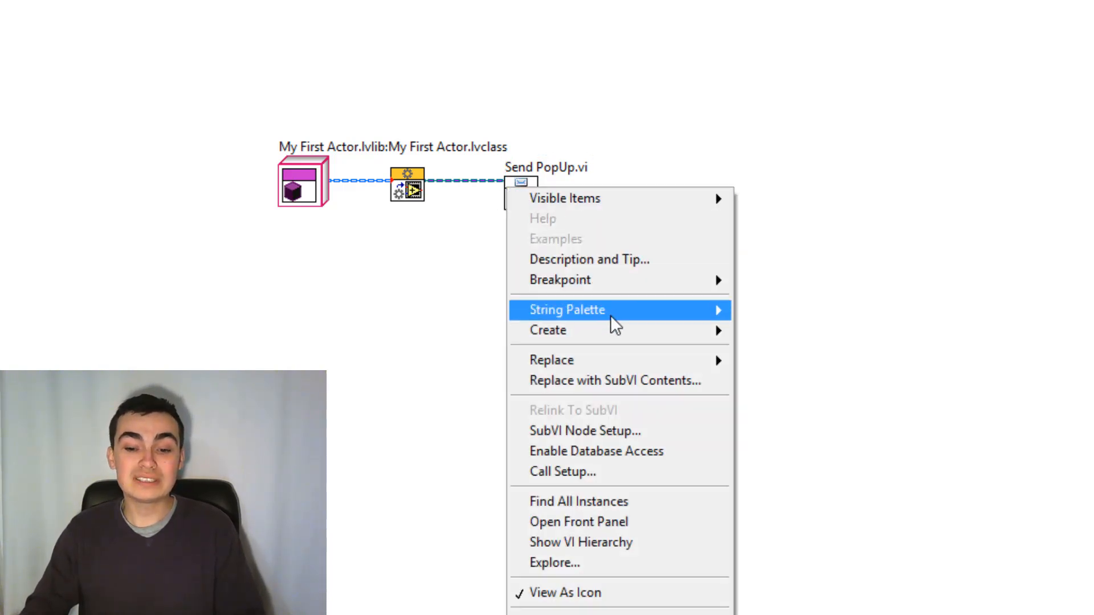
pyautogui.moveTo(548, 331)
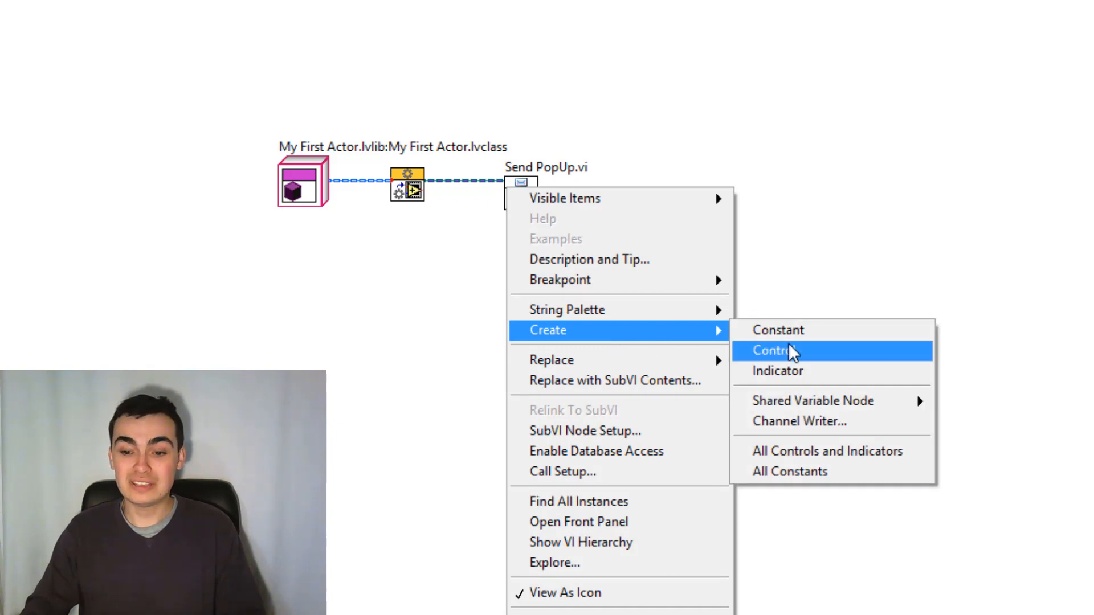
pyautogui.click(769, 350)
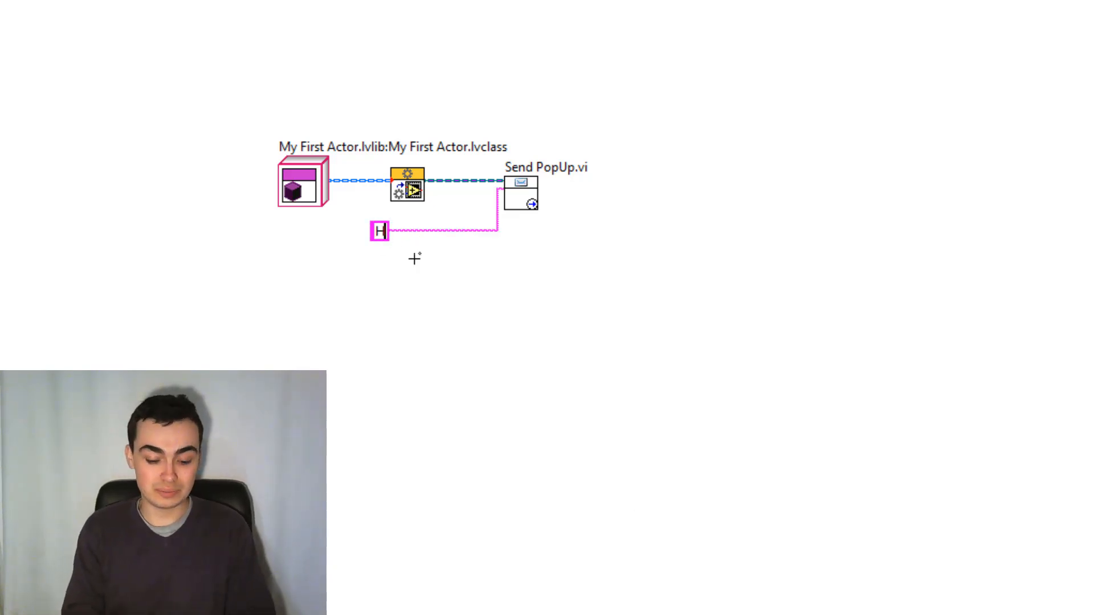
pyautogui.write('Hello World')
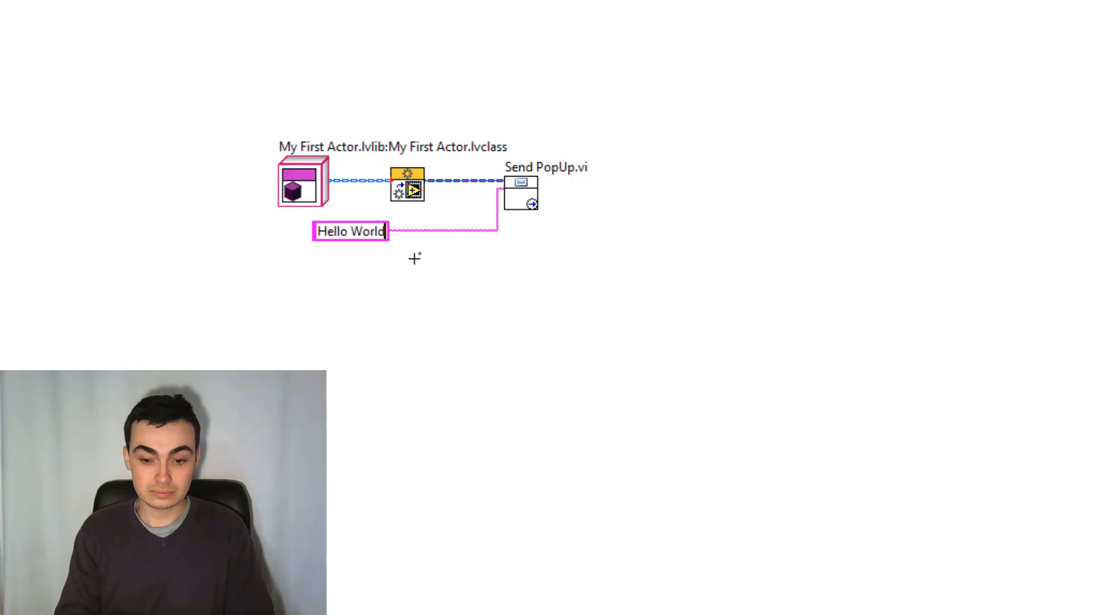
pyautogui.write('!')
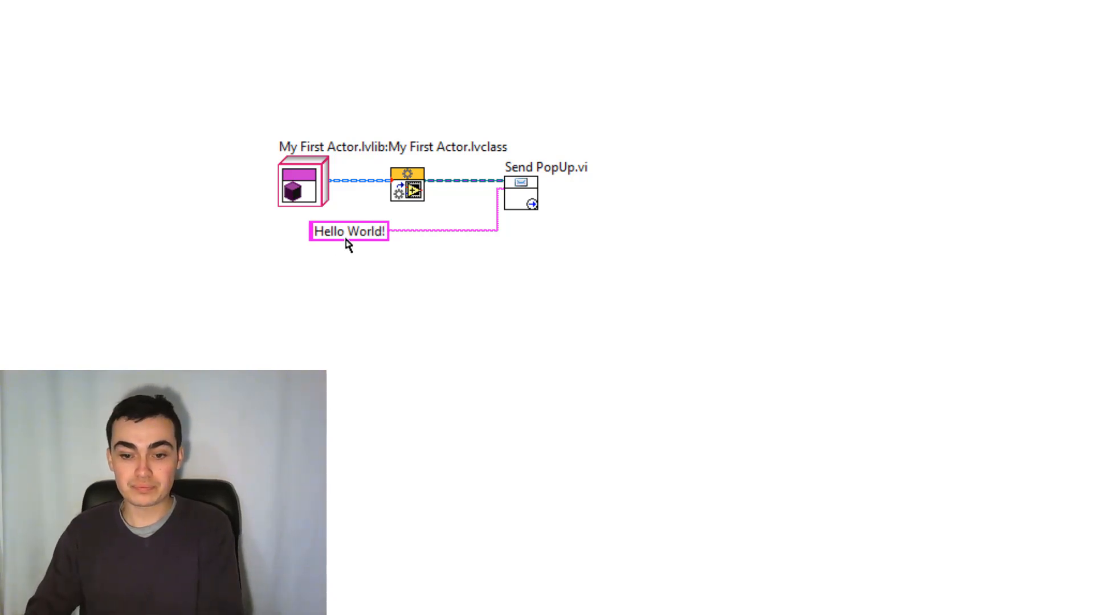
pyautogui.moveTo(349, 231); pyautogui.dragTo(443, 225)
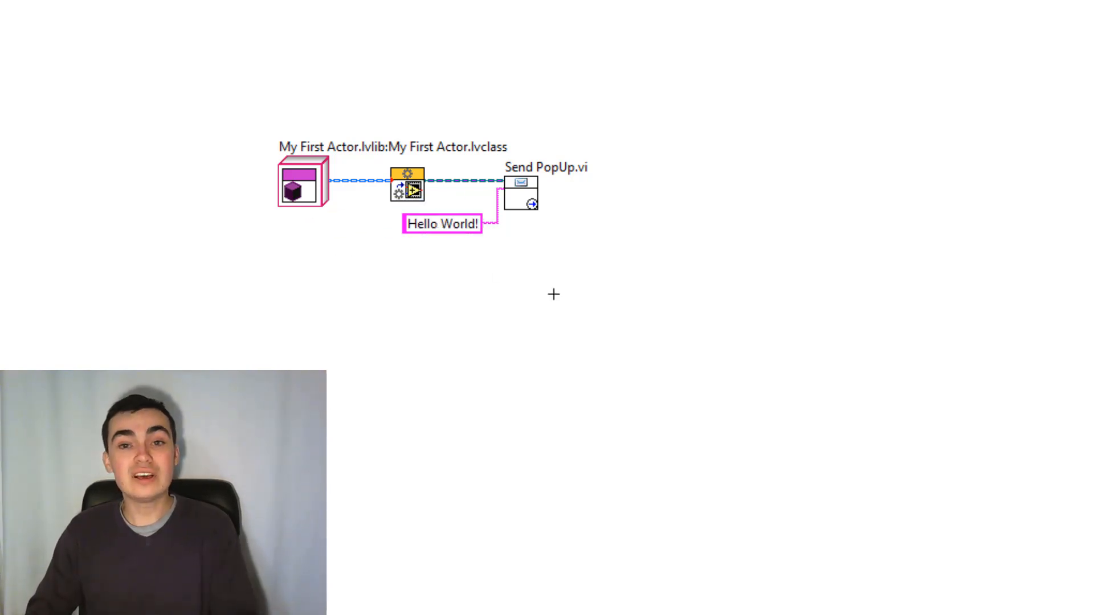
pyautogui.moveTo(725, 138)
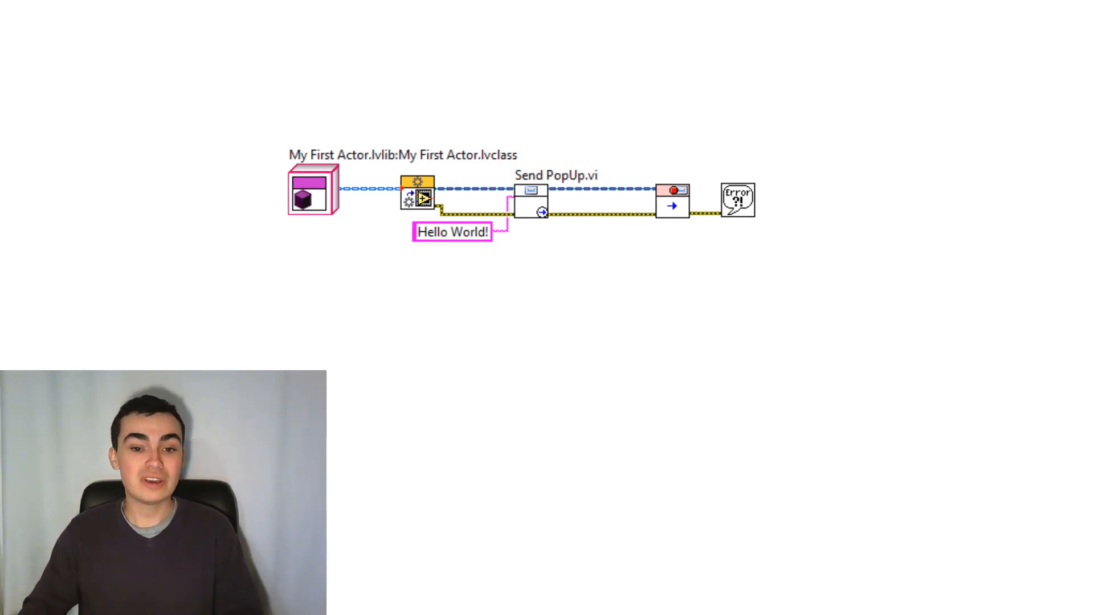
pyautogui.moveTo(62, 55)
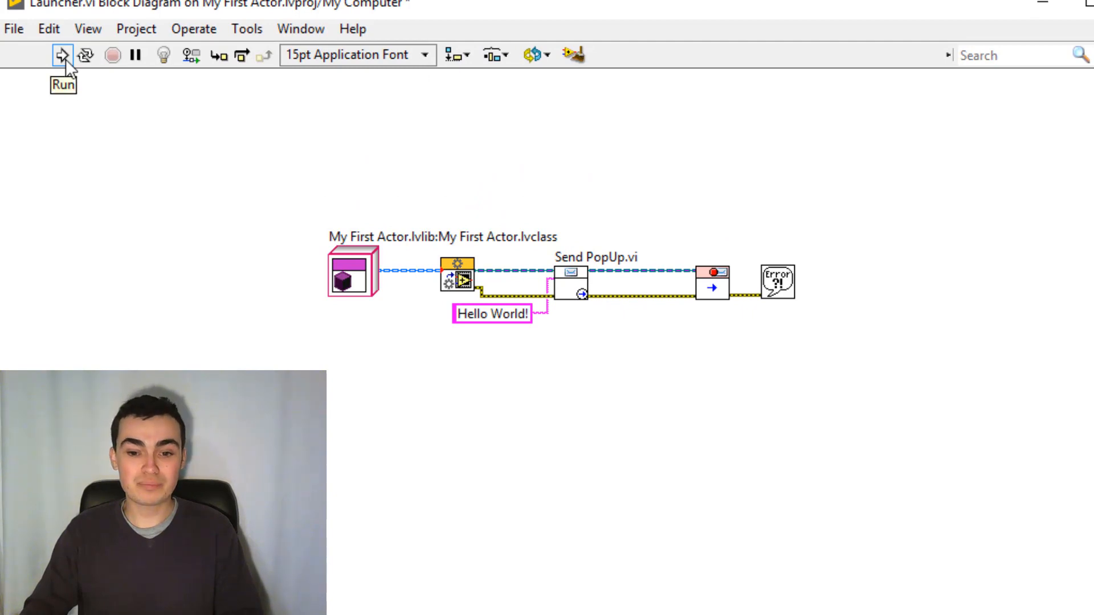
# Run Launcher.vi and acknowledge the Hello World! dialog.
pyautogui.click(61, 54)
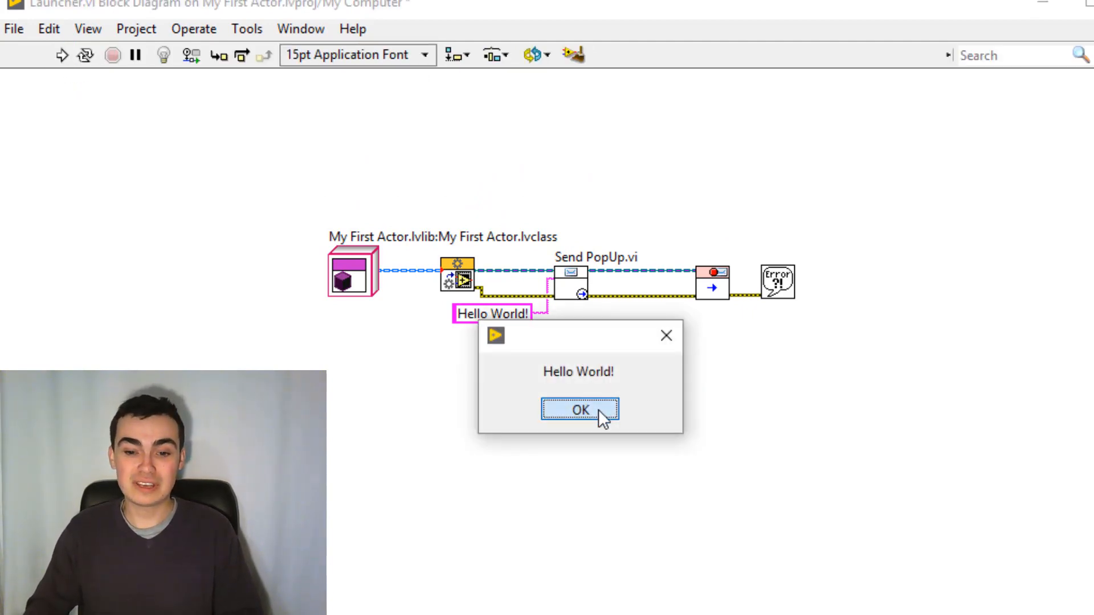
pyautogui.click(580, 409)
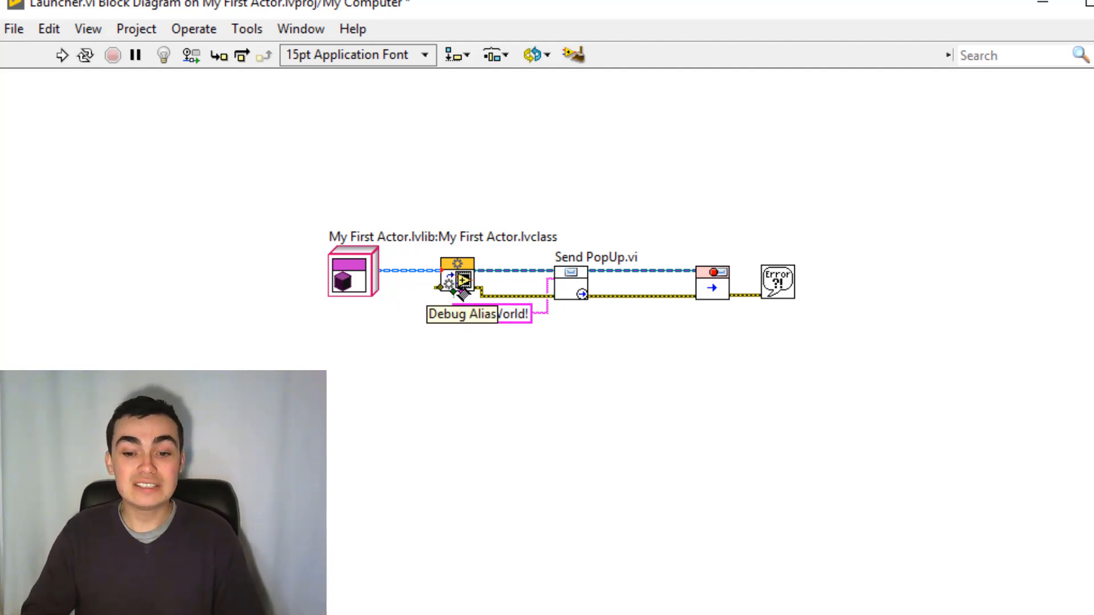
pyautogui.moveTo(453, 286)
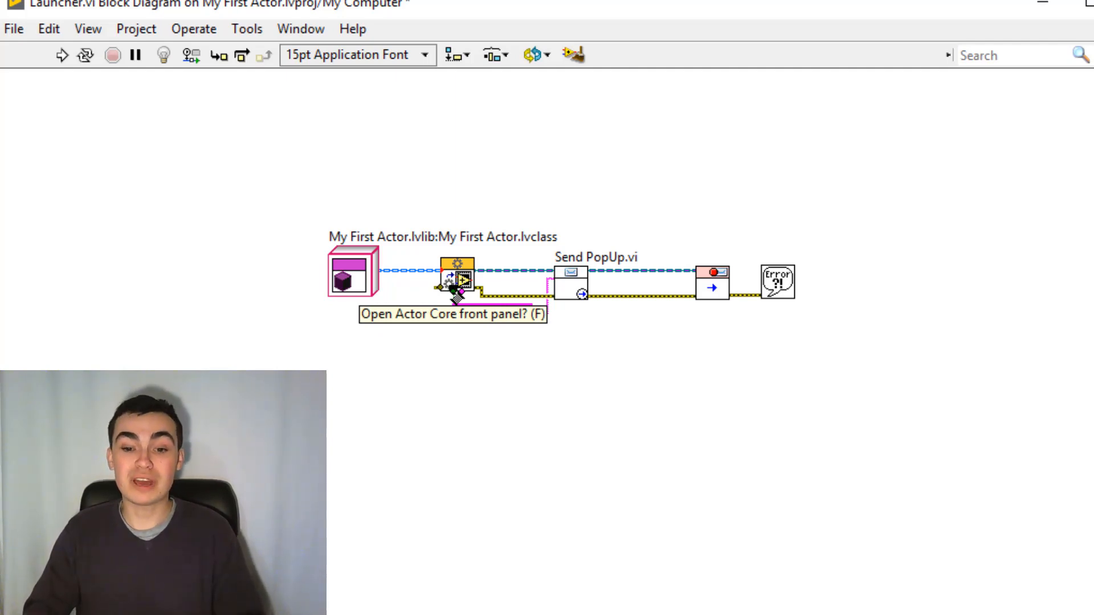
# Set Open Actor Core front panel? to a True constant, rerun and dismiss Hello World!
pyautogui.rightClick(458, 279)
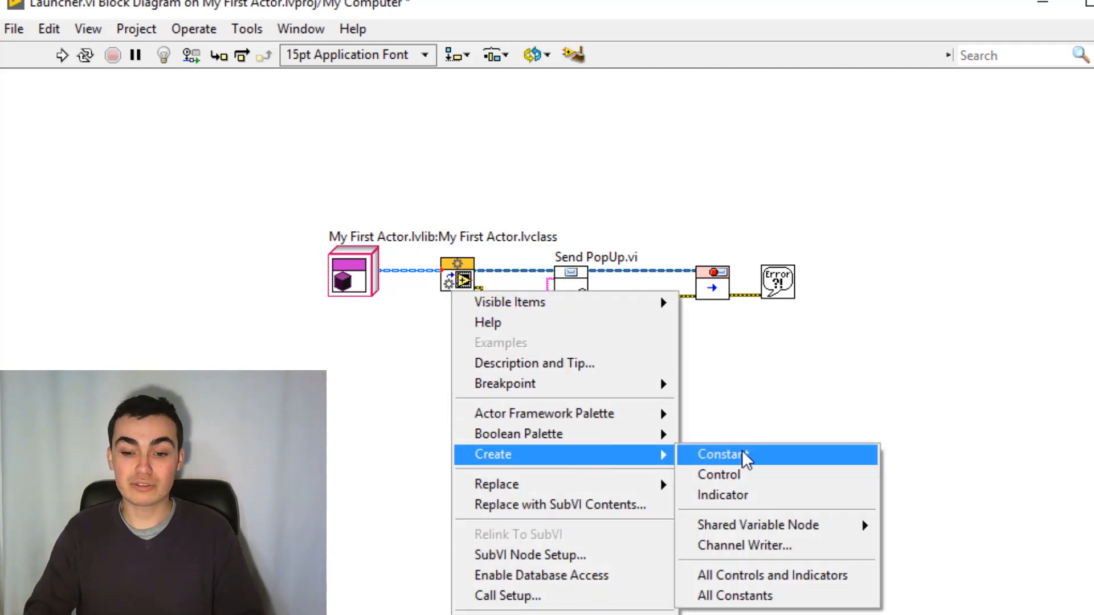
pyautogui.click(724, 455)
pyautogui.write('Hello World!')
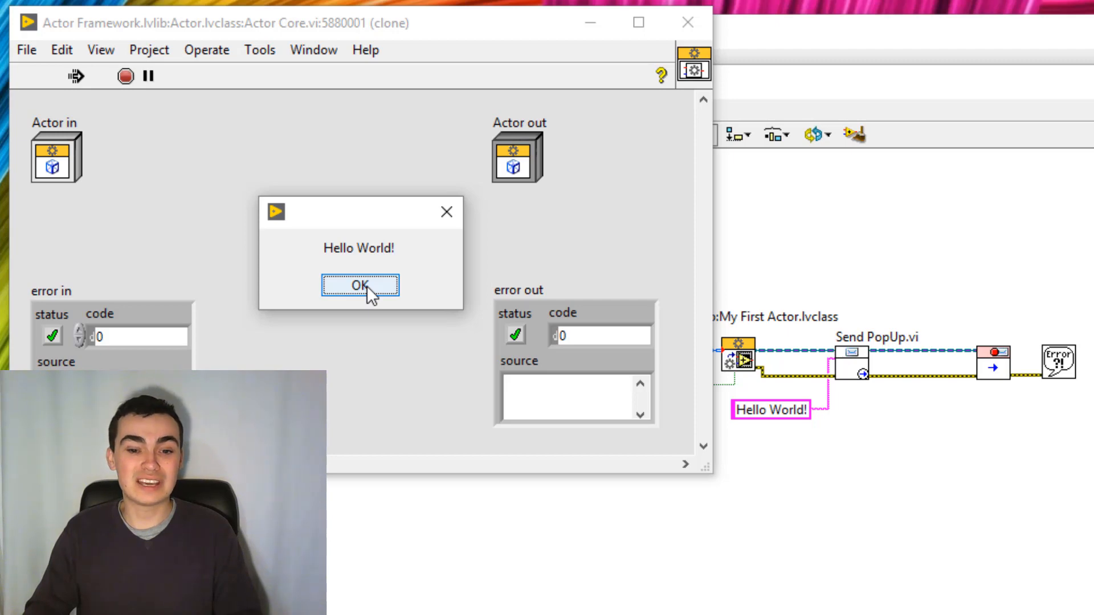
pyautogui.click(360, 285)
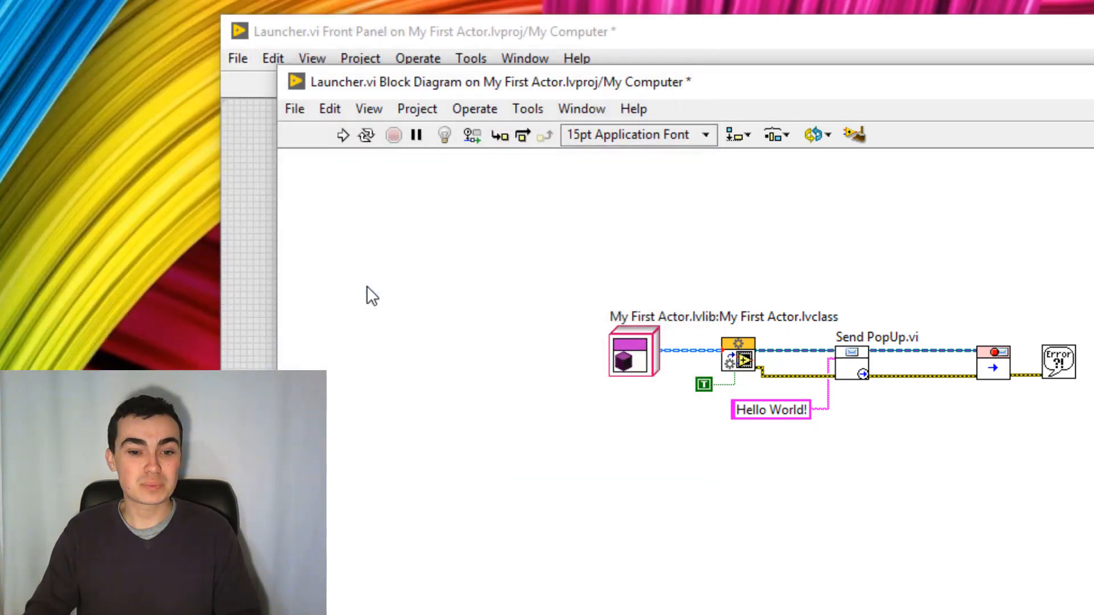
pyautogui.moveTo(413, 313)
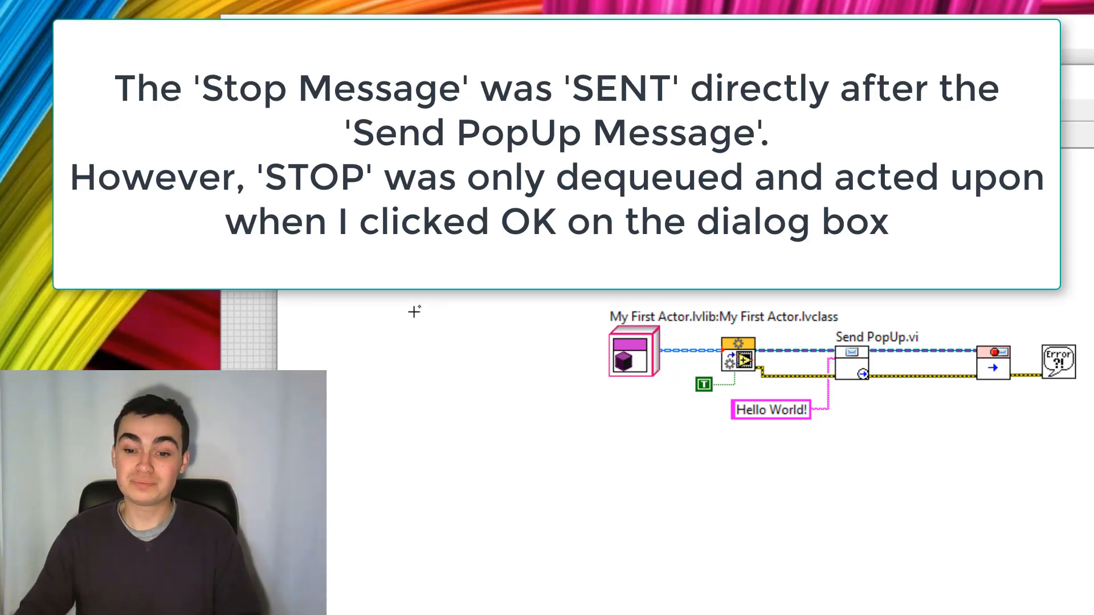
pyautogui.moveTo(829, 426)
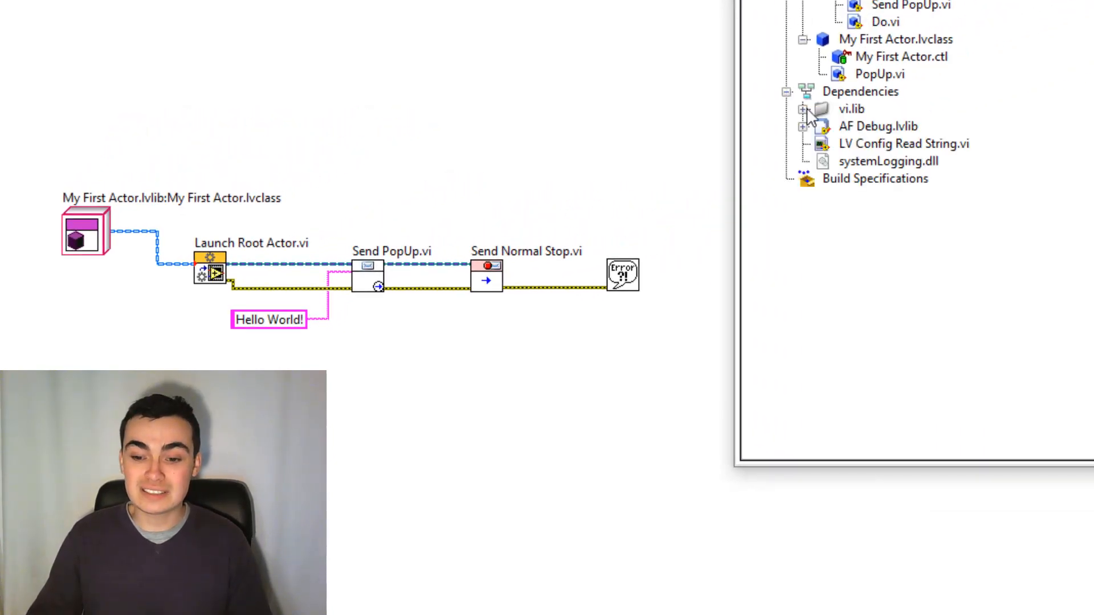
# Expand Dependencies > vi.lib > Actor Framework.lvlib > Actor.lvclass and open its Actor Core.vi.
pyautogui.click(807, 110)
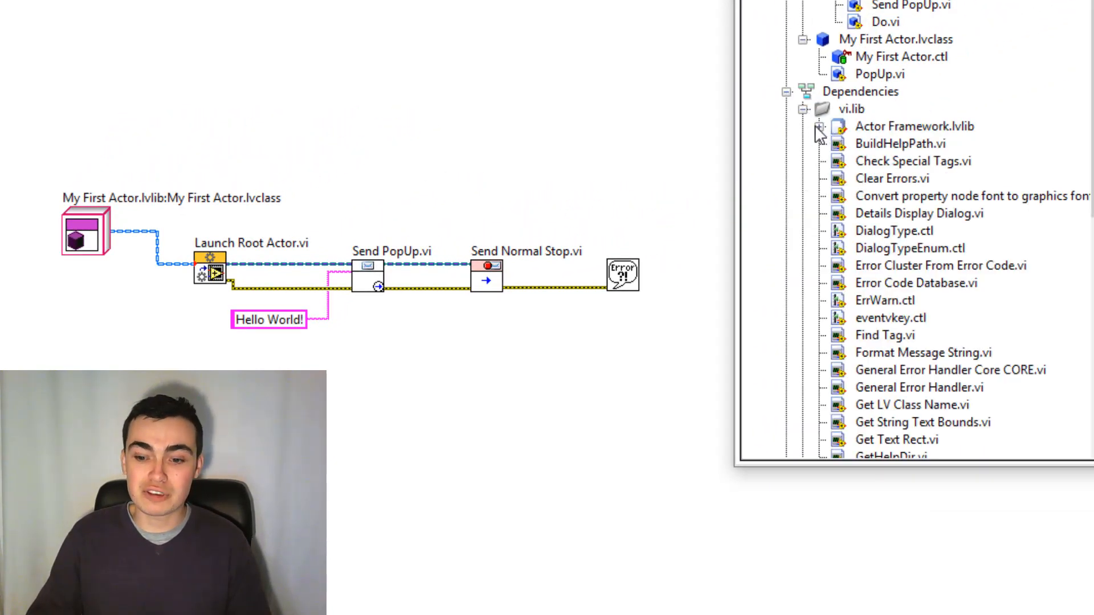
pyautogui.click(821, 127)
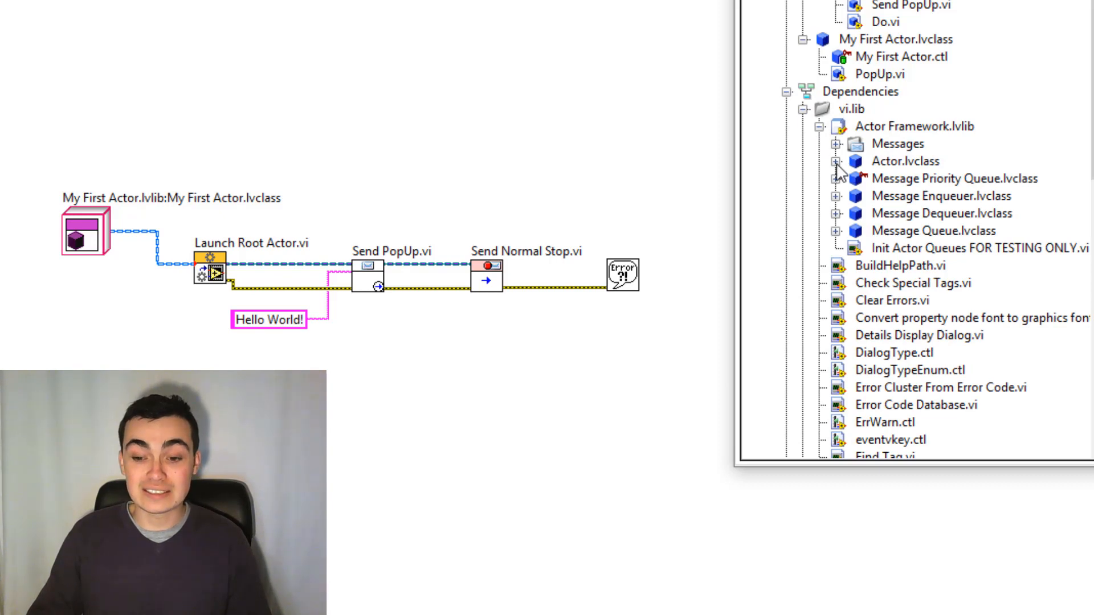
pyautogui.click(837, 160)
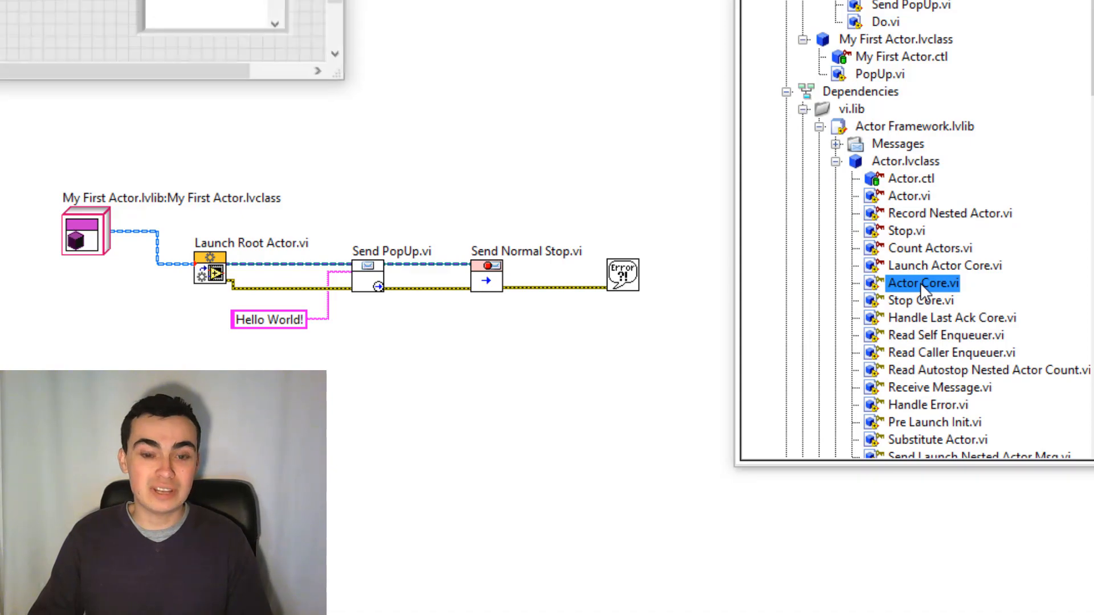
pyautogui.doubleClick(923, 284)
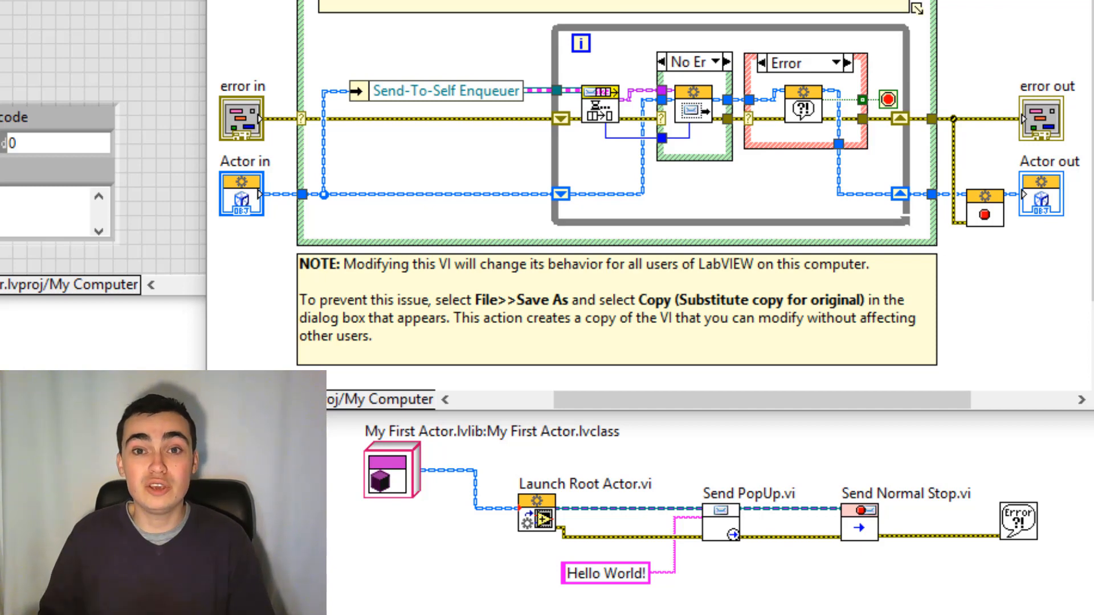
pyautogui.moveTo(732, 251)
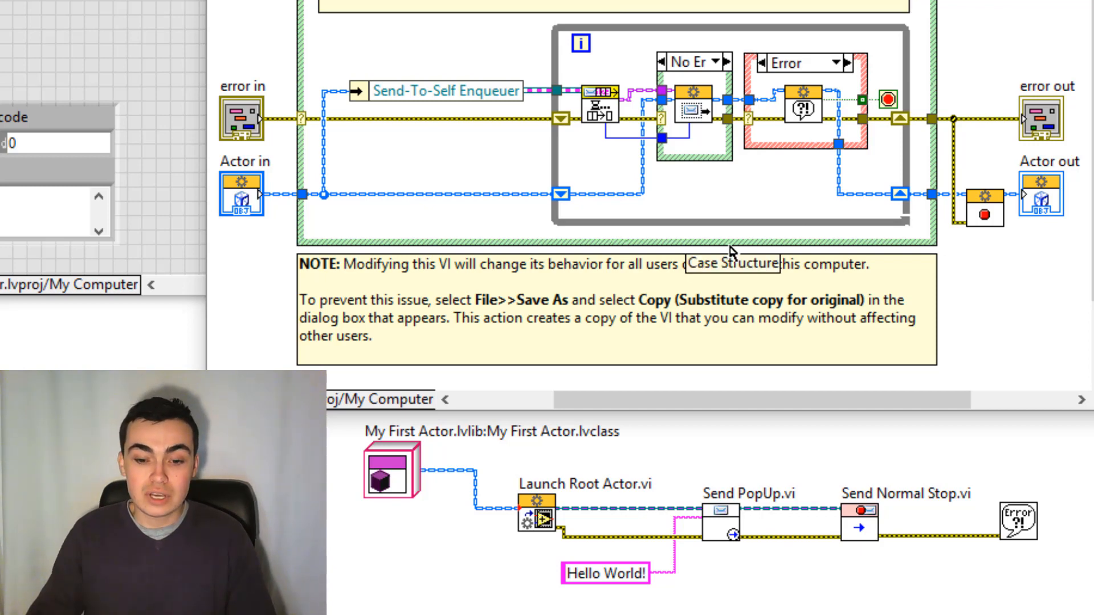
pyautogui.moveTo(1039, 273)
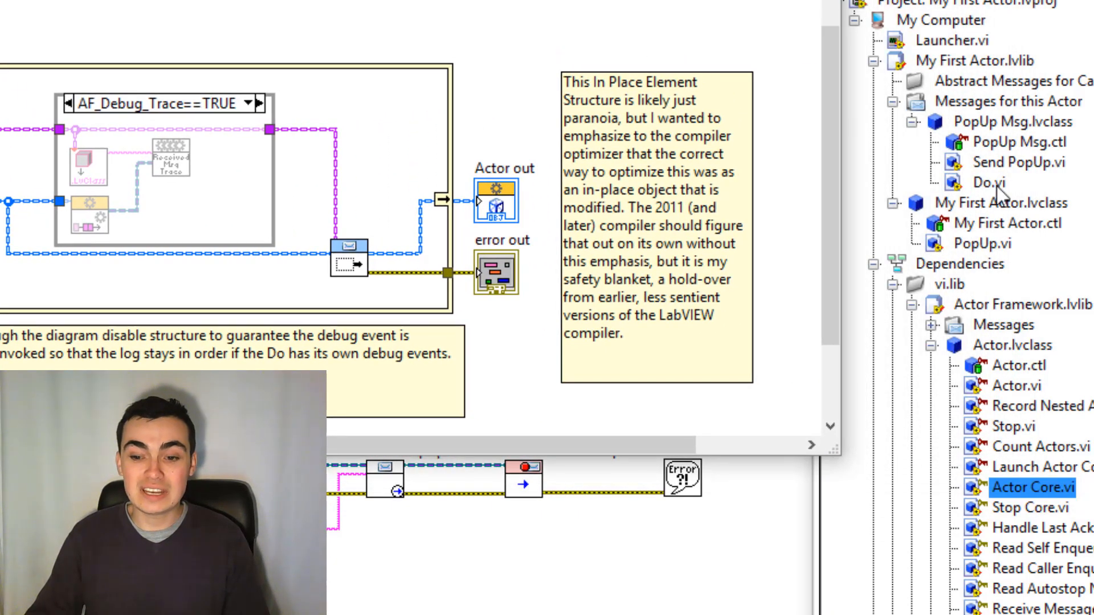
# From the Do node's Choose Implementation list, select PopUp Msg.lvclass:Do.vi.
pyautogui.click(983, 182)
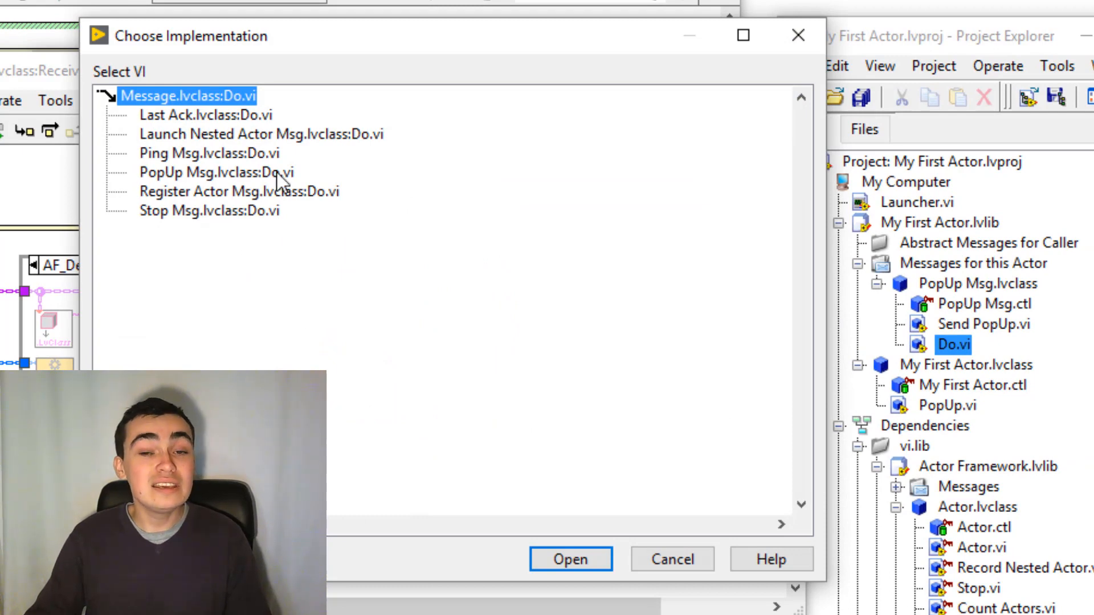
pyautogui.click(217, 172)
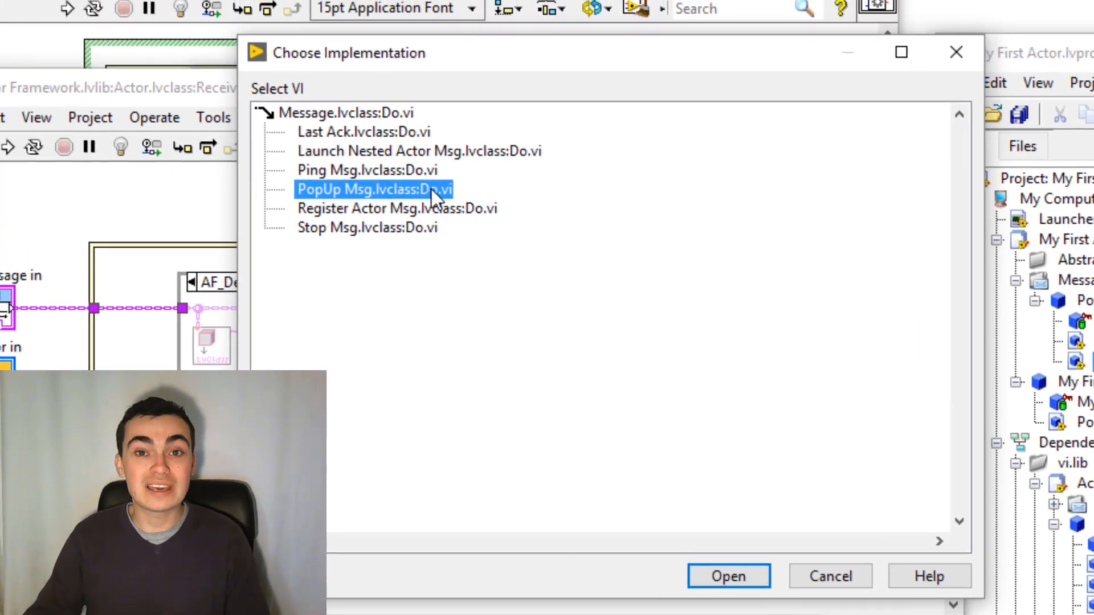
pyautogui.click(727, 576)
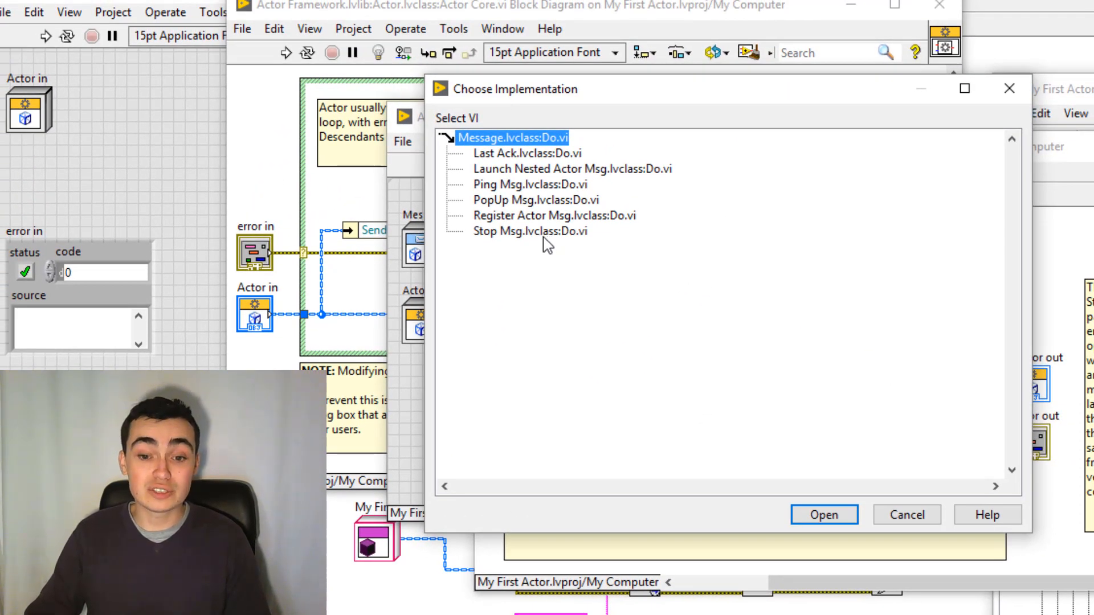
# From the Choose Implementation list, select Stop Msg.lvclass:Do.vi.
pyautogui.click(530, 231)
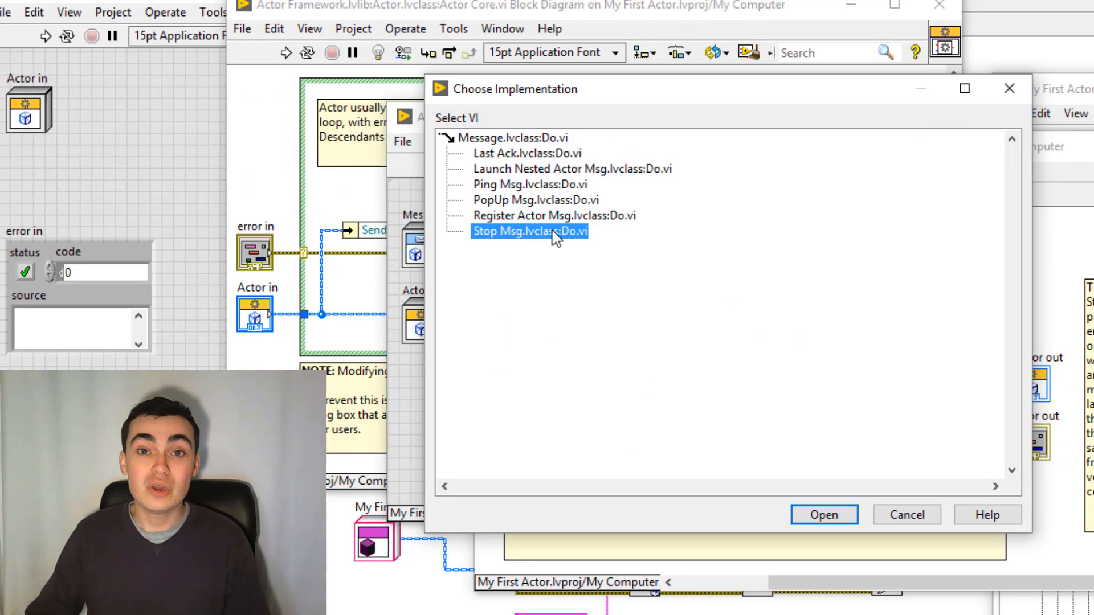
pyautogui.click(823, 515)
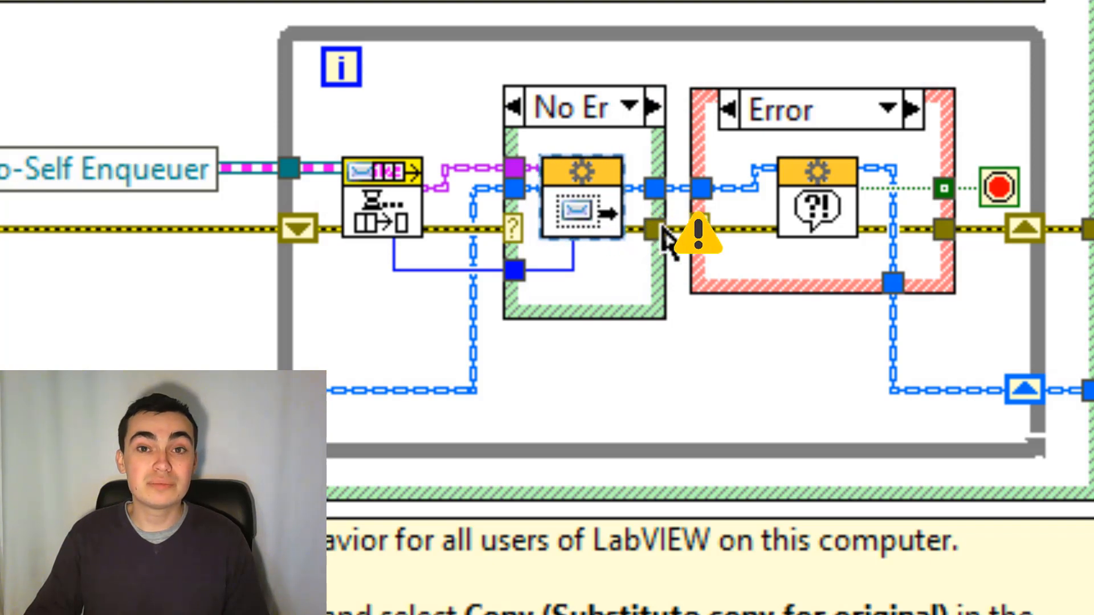
pyautogui.moveTo(822, 217)
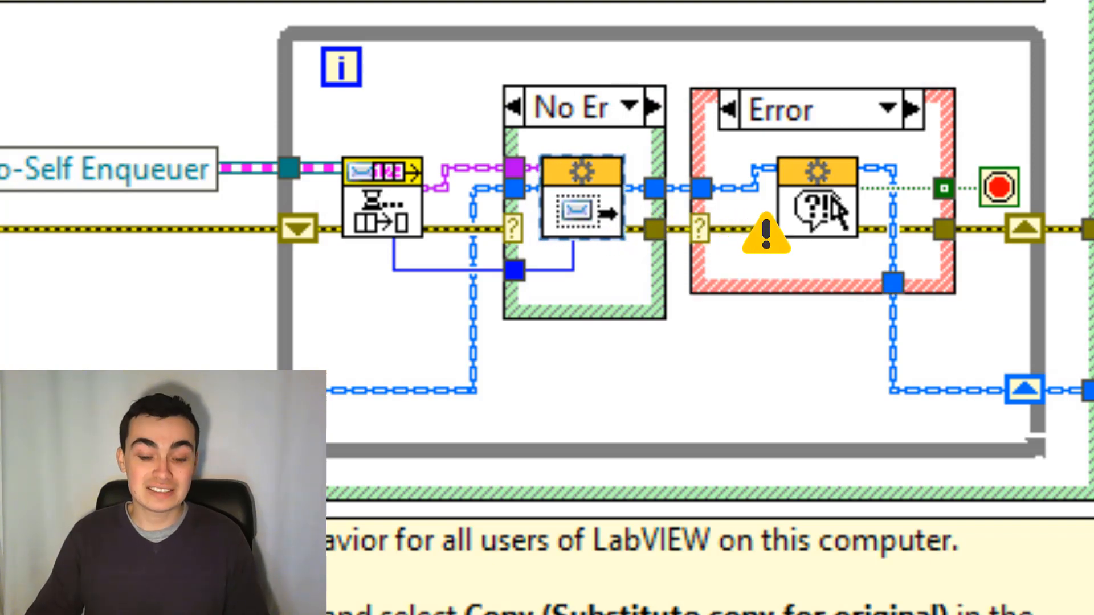